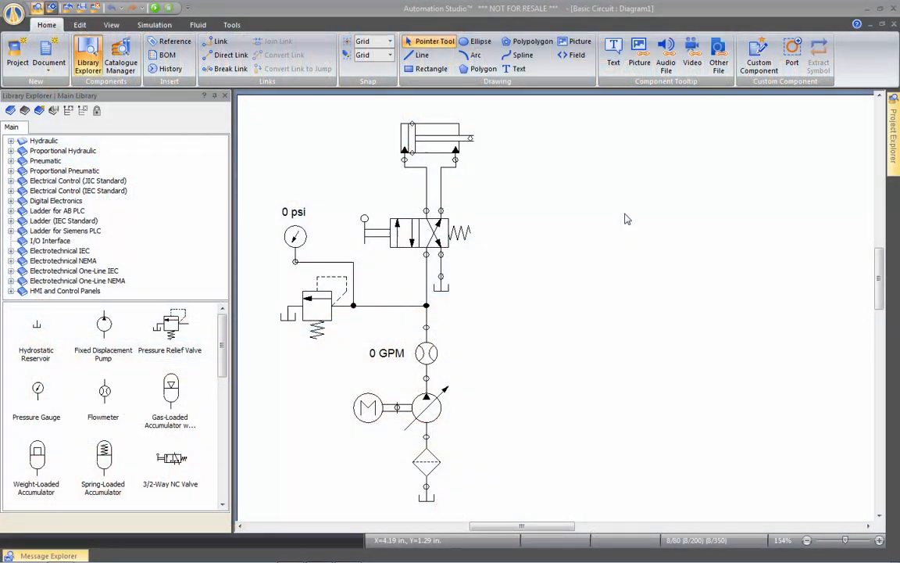
mouse_move(508, 211)
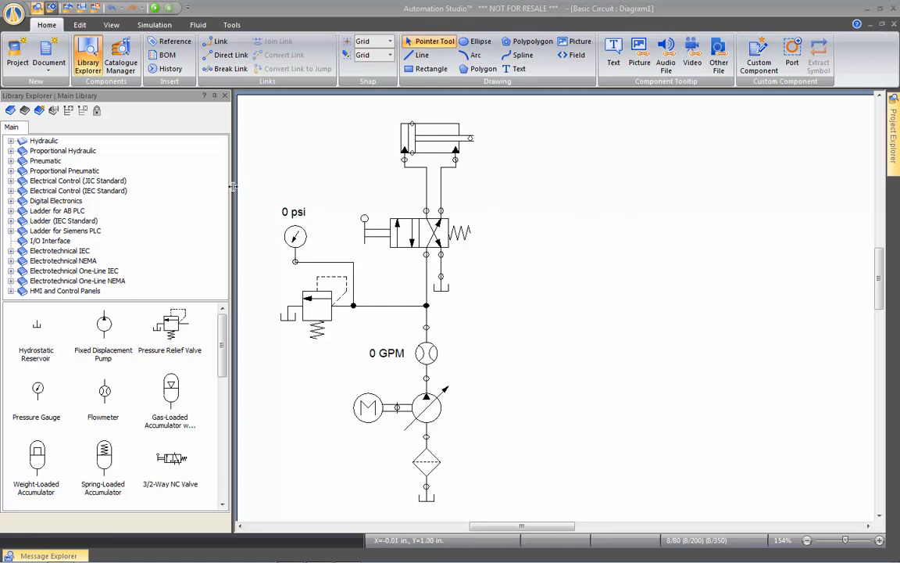
Browse the main library's Hydraulic category and its subcategories in Library Explorer
left_click(44, 141)
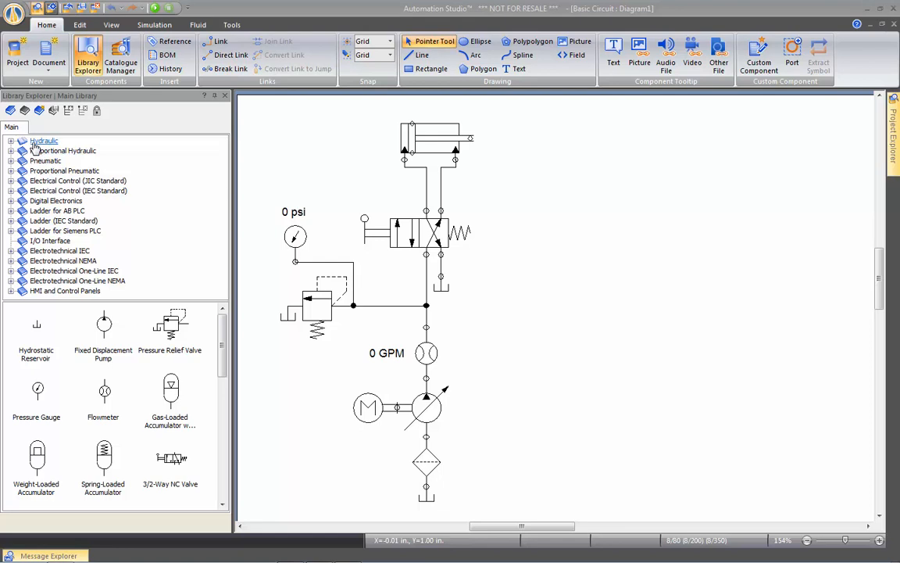
left_click(12, 140)
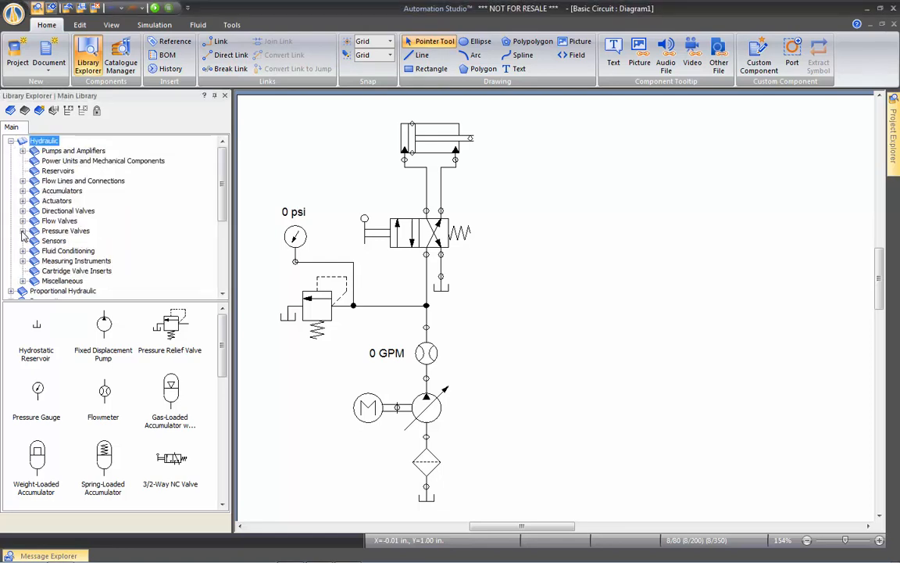
left_click(24, 231)
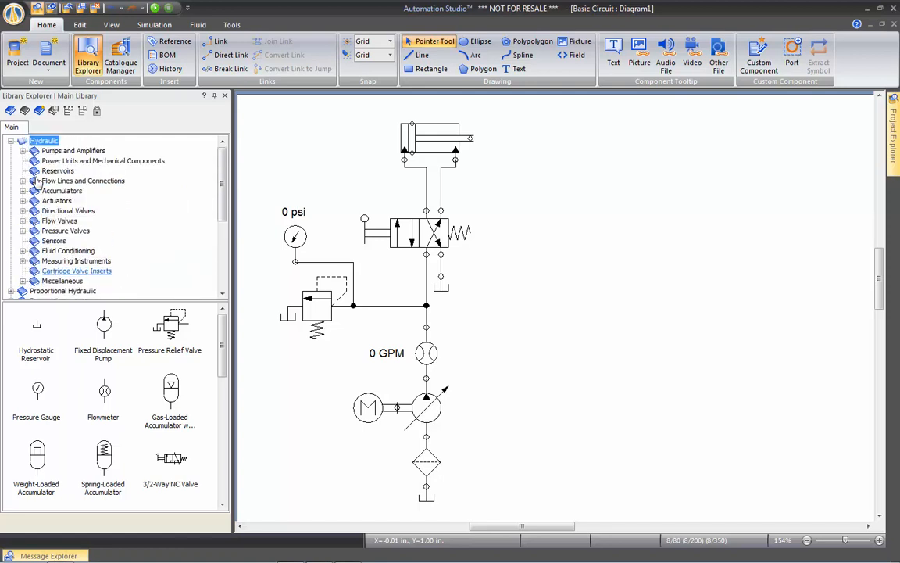
left_click(23, 140)
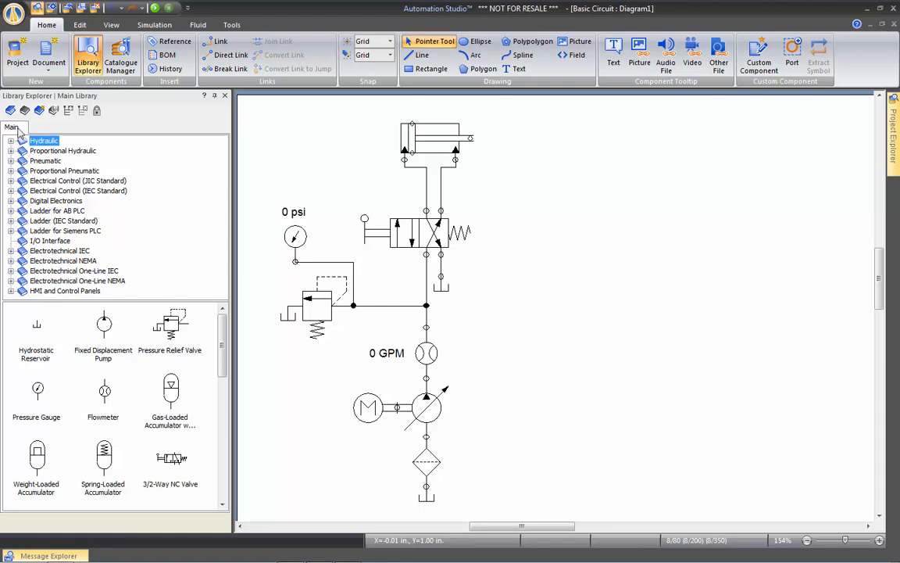
mouse_move(39, 110)
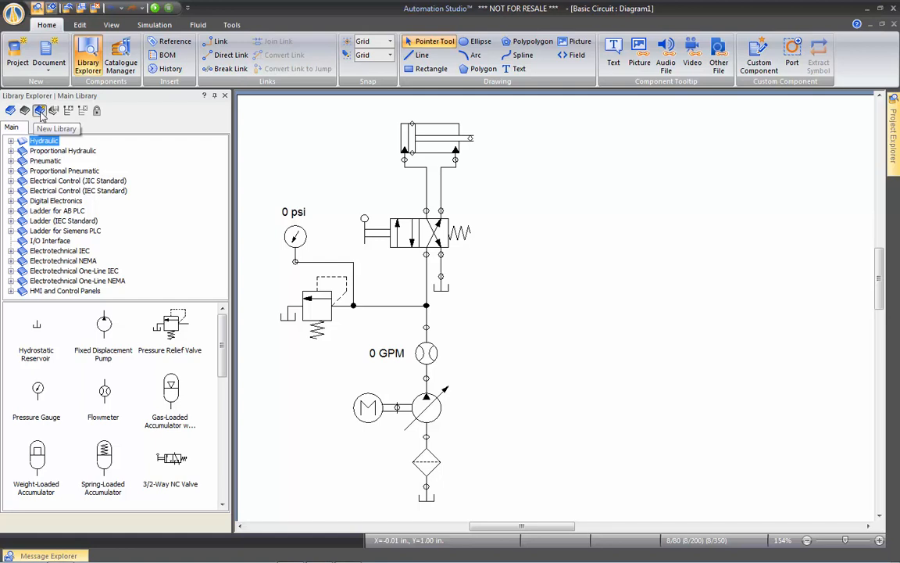
Create a new, empty component library named 'Famic Tech'
left_click(39, 110)
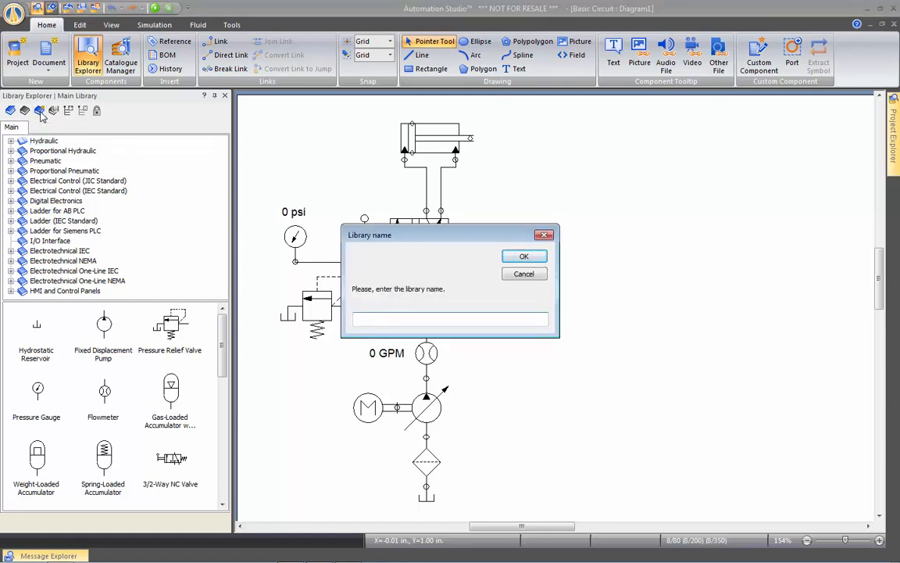
type("Famic Tech")
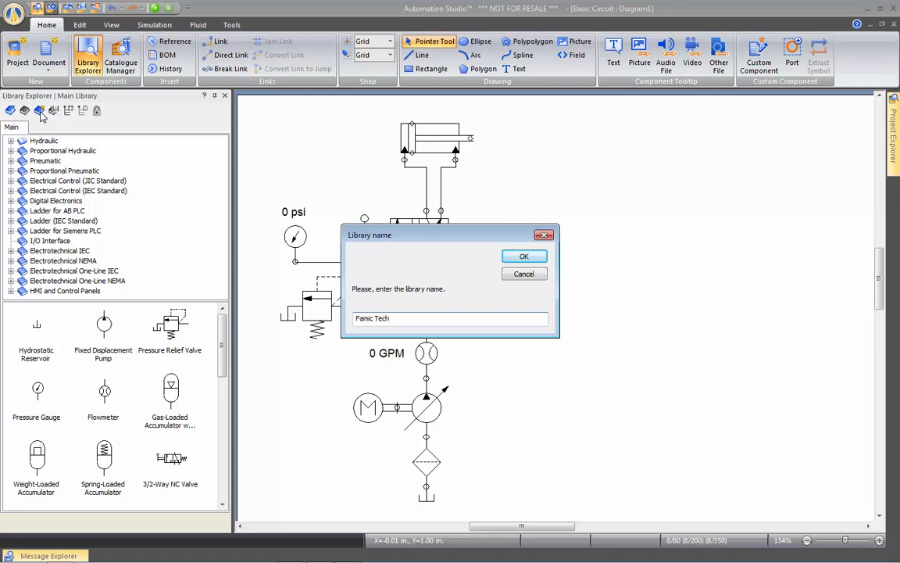
left_click(523, 256)
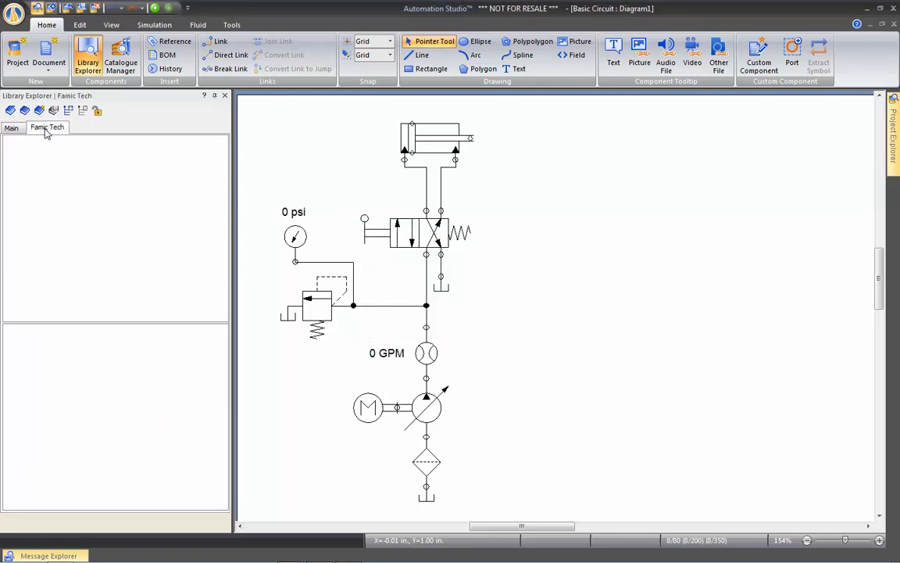
mouse_move(68, 110)
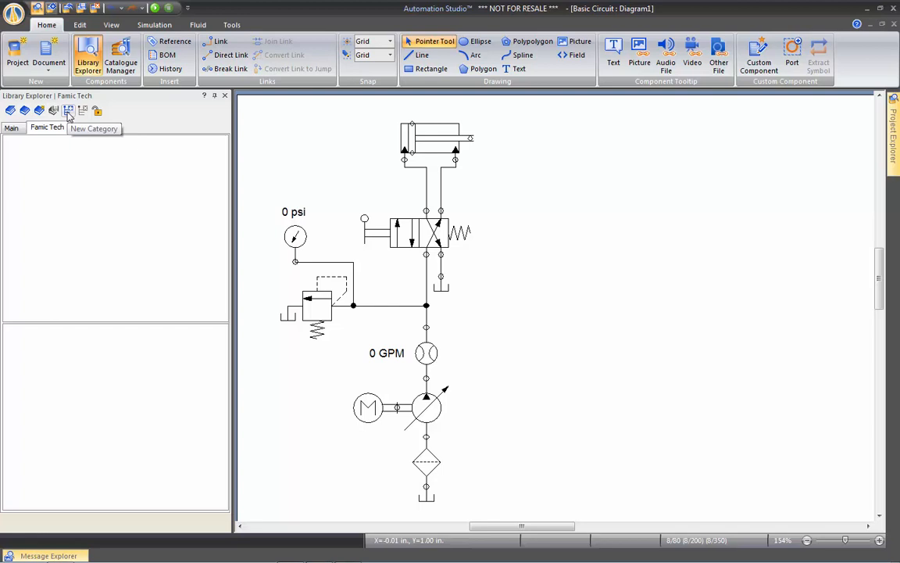
Add a Hydraulic category to Famic Tech and start a Lab1 subcategory under it
left_click(69, 110)
type("Hydr")
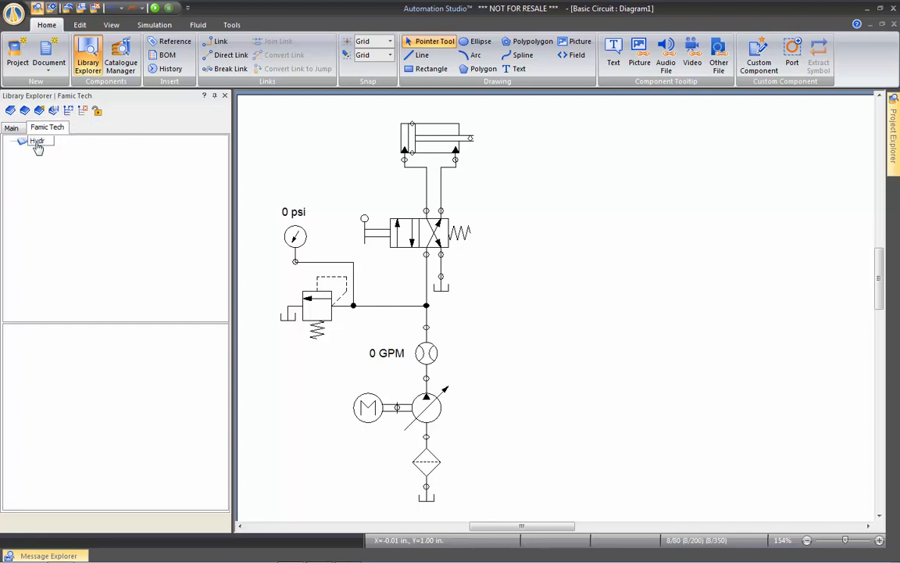
left_click(37, 141)
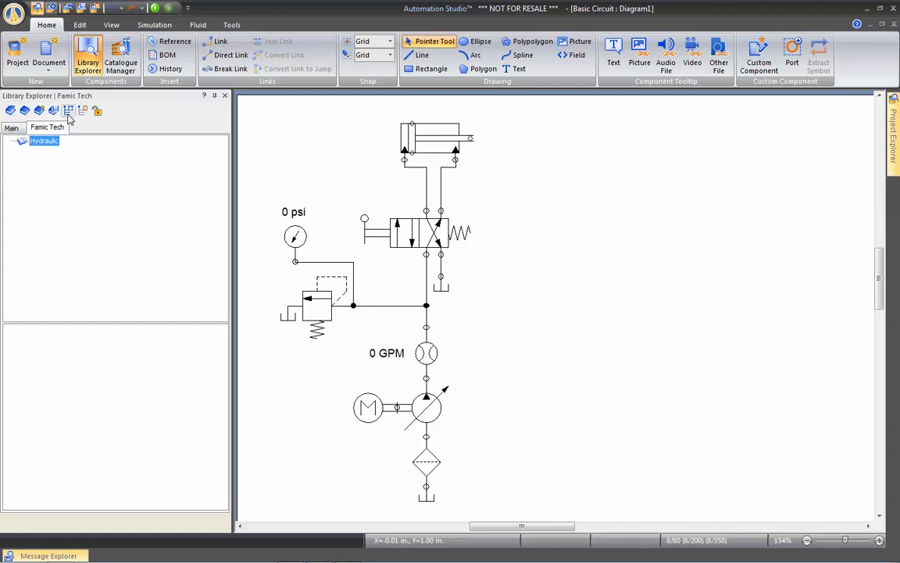
mouse_move(68, 110)
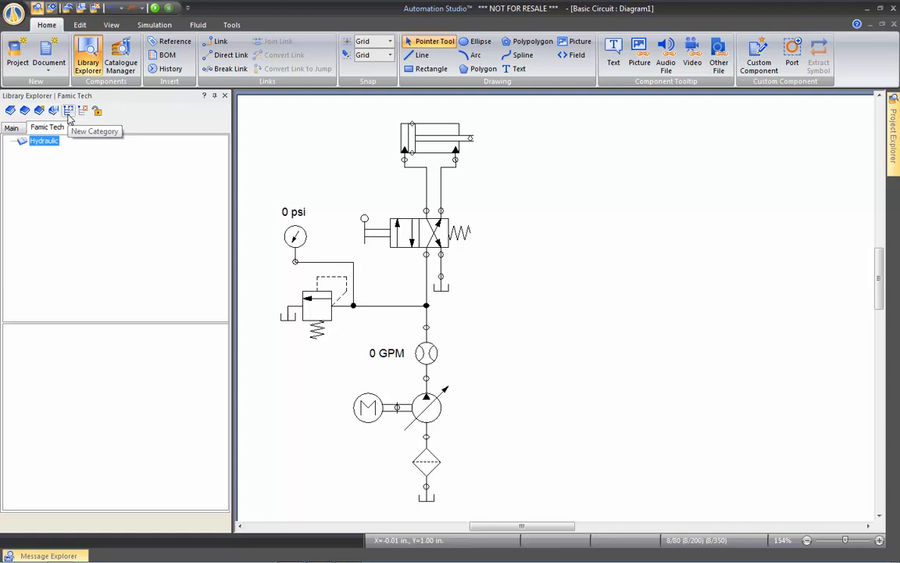
left_click(68, 110)
type("Lab1")
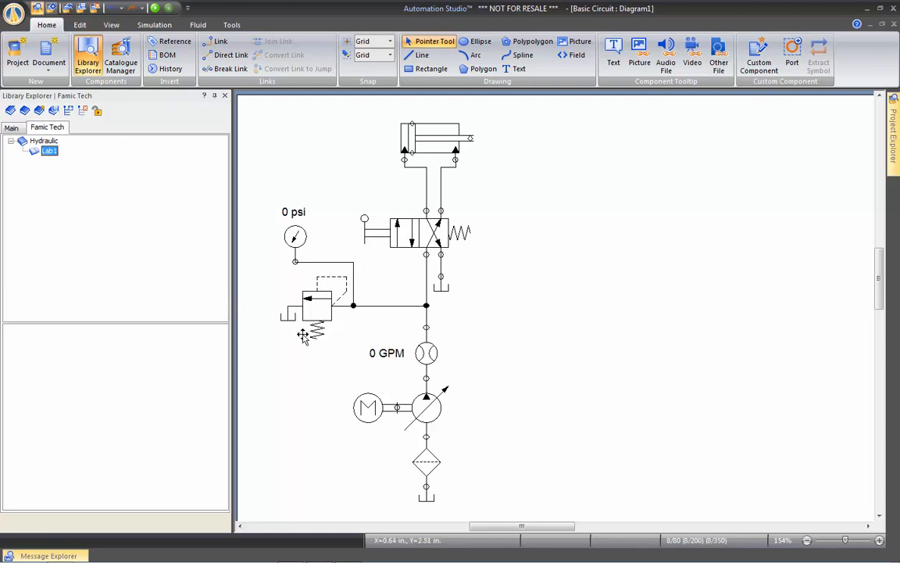
mouse_move(126, 177)
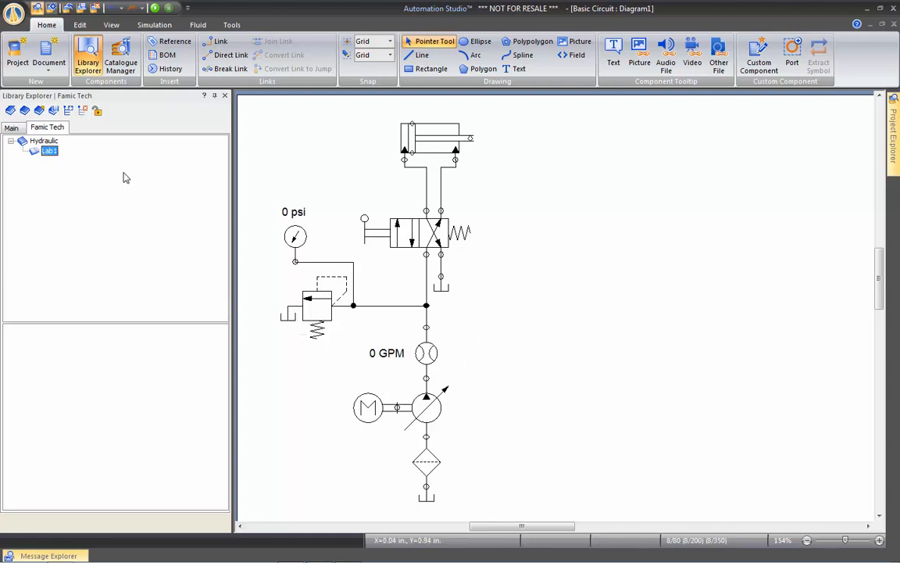
mouse_move(116, 184)
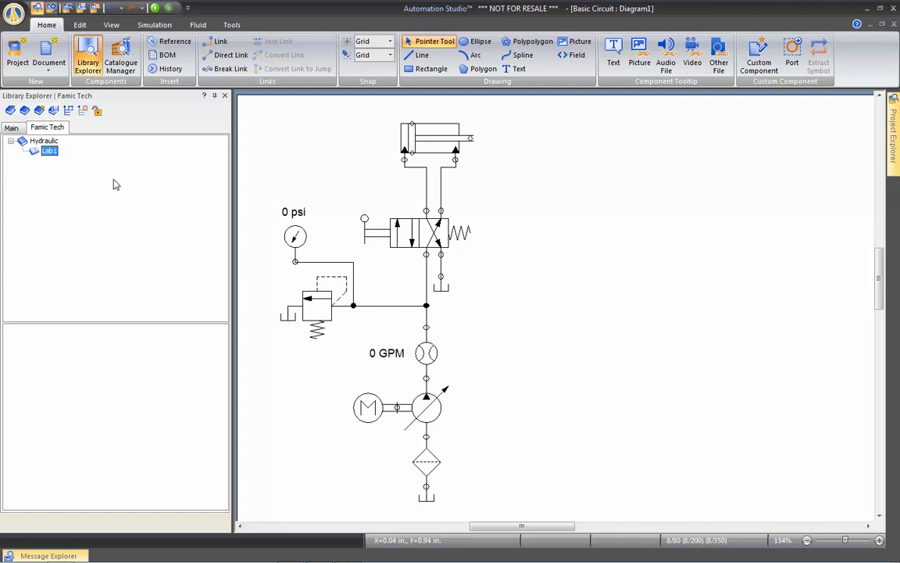
mouse_move(427, 147)
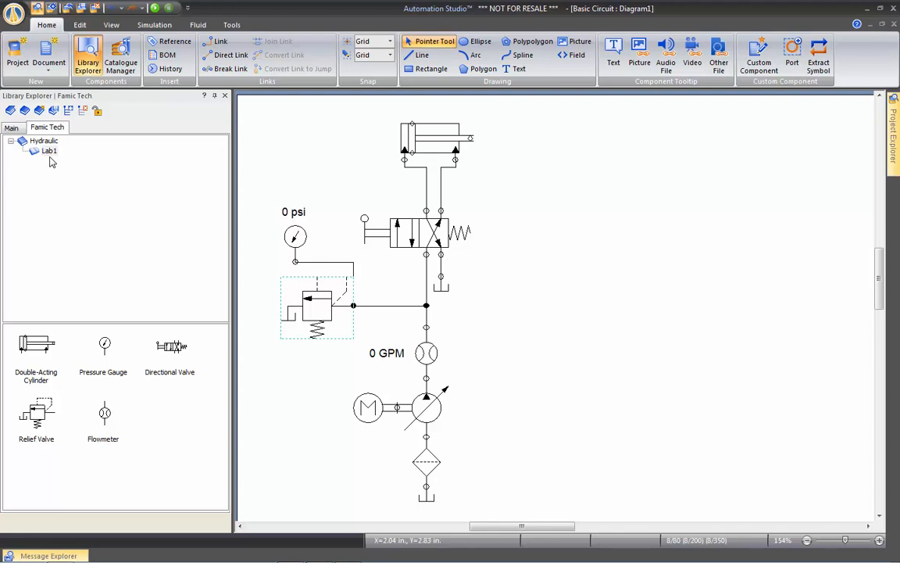
mouse_move(59, 166)
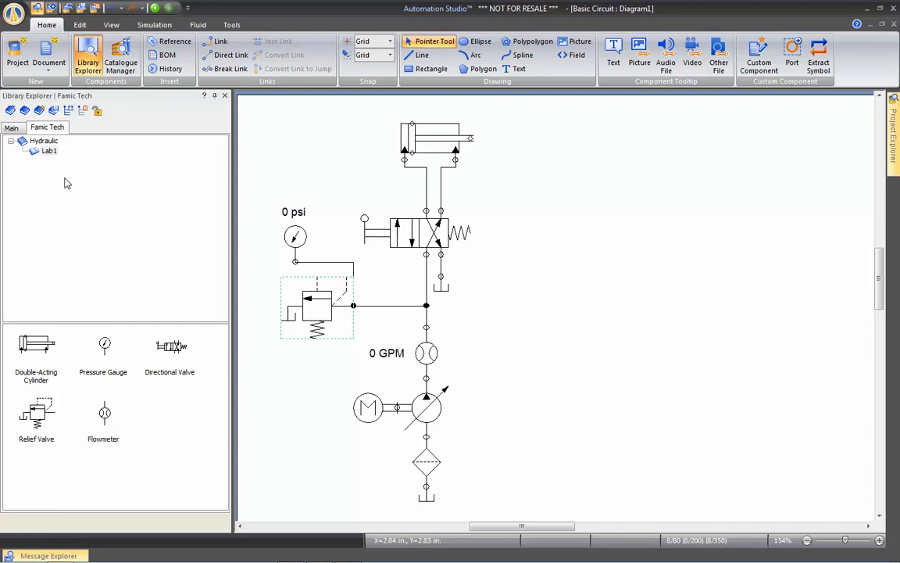
mouse_move(306, 388)
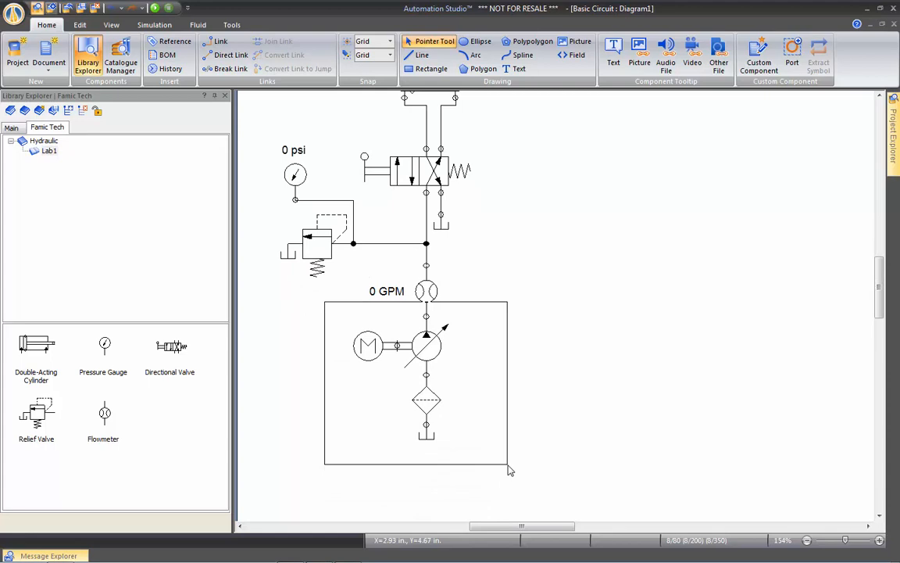
Group the selected motor, pump, filter and reservoir into one power-unit part
right_click(426, 344)
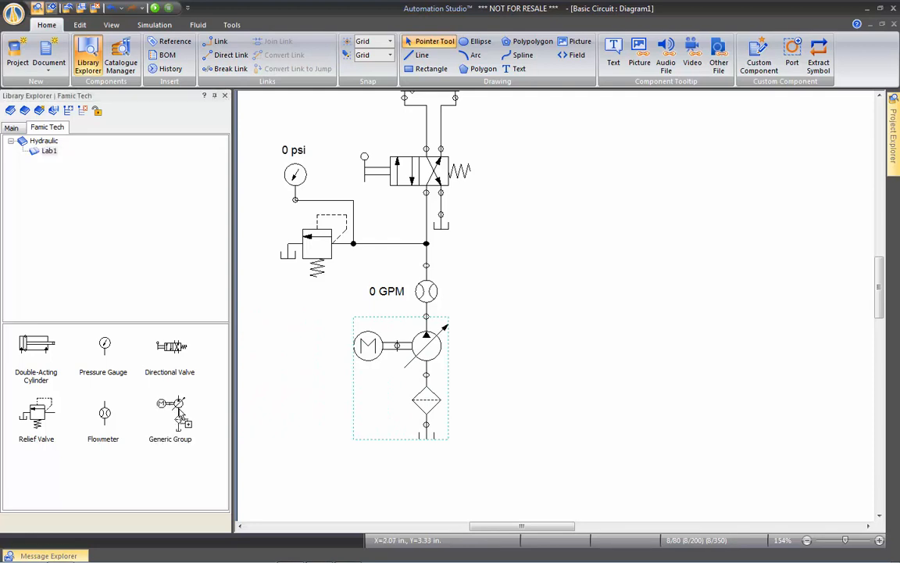
mouse_move(169, 414)
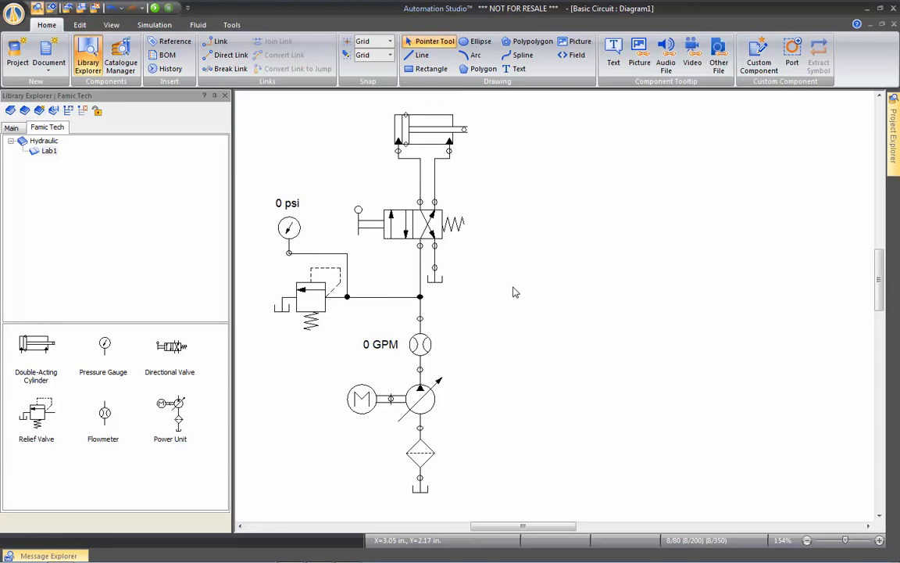
mouse_move(453, 266)
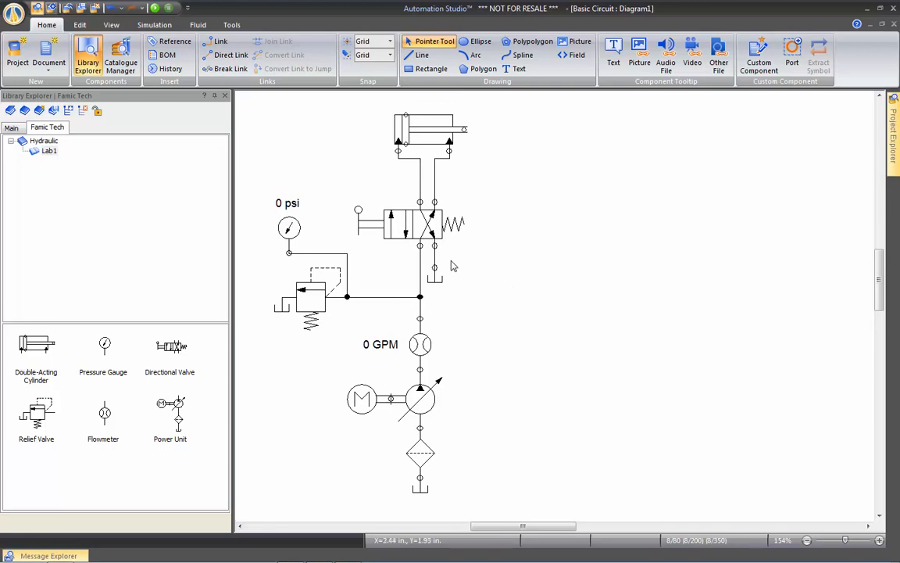
Bring up the double-acting cylinder's Component Properties and reach its name field
left_click(426, 136)
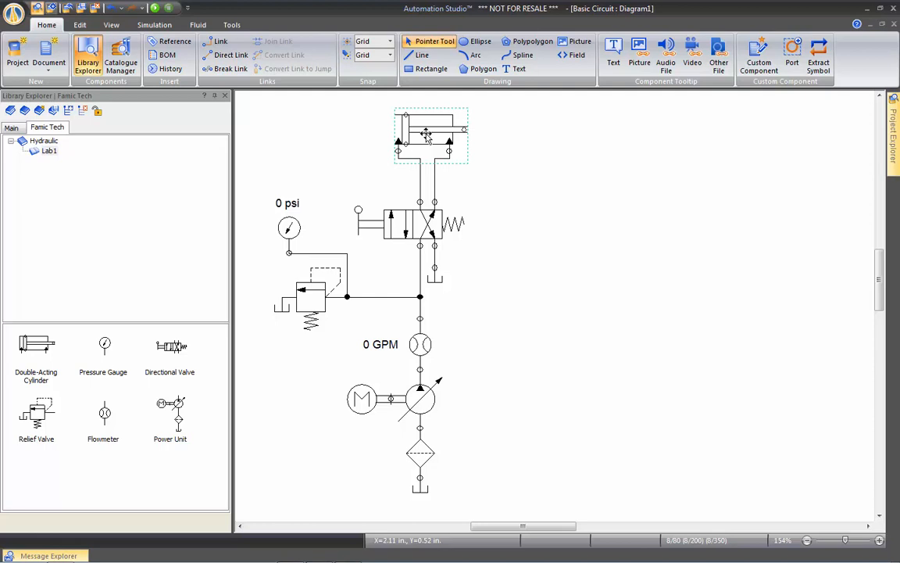
double_click(430, 137)
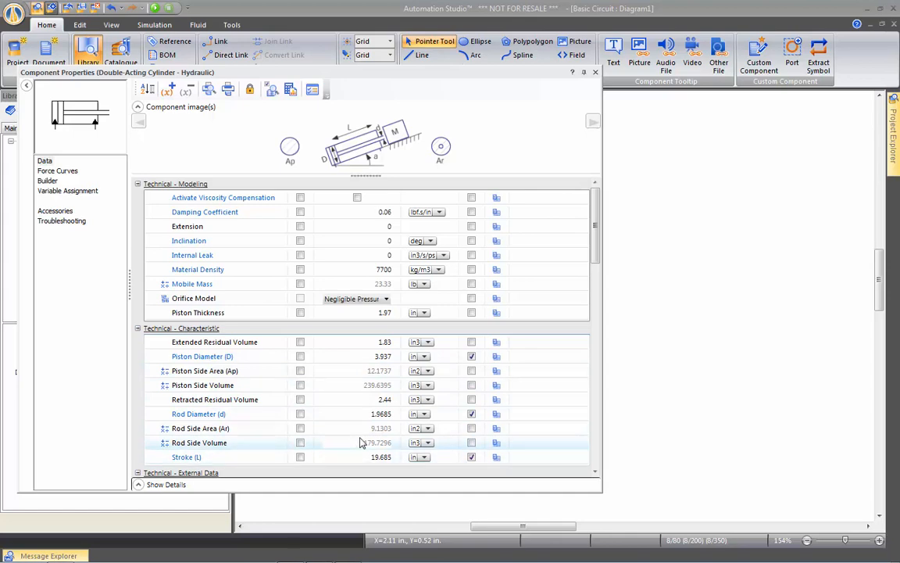
scroll("down", 3)
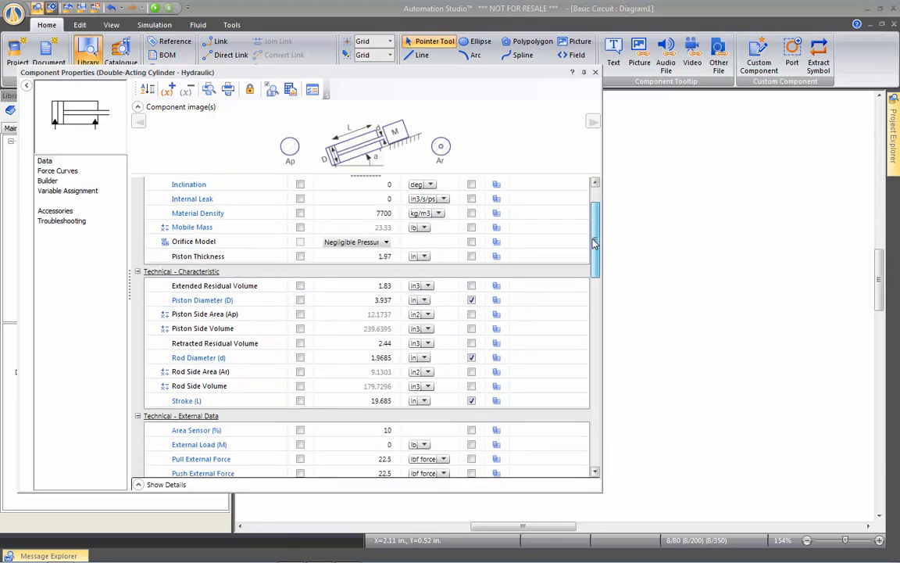
scroll("down", 3)
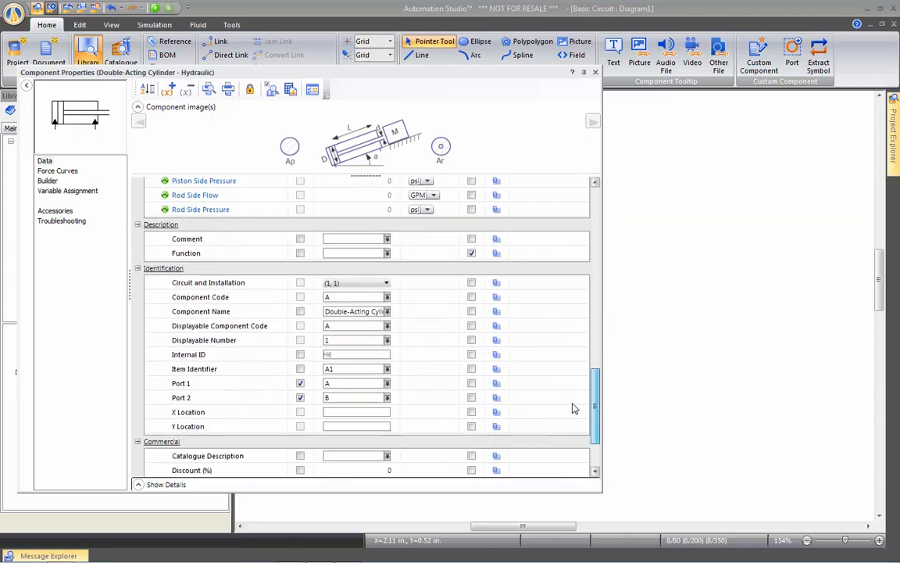
scroll("down", 3)
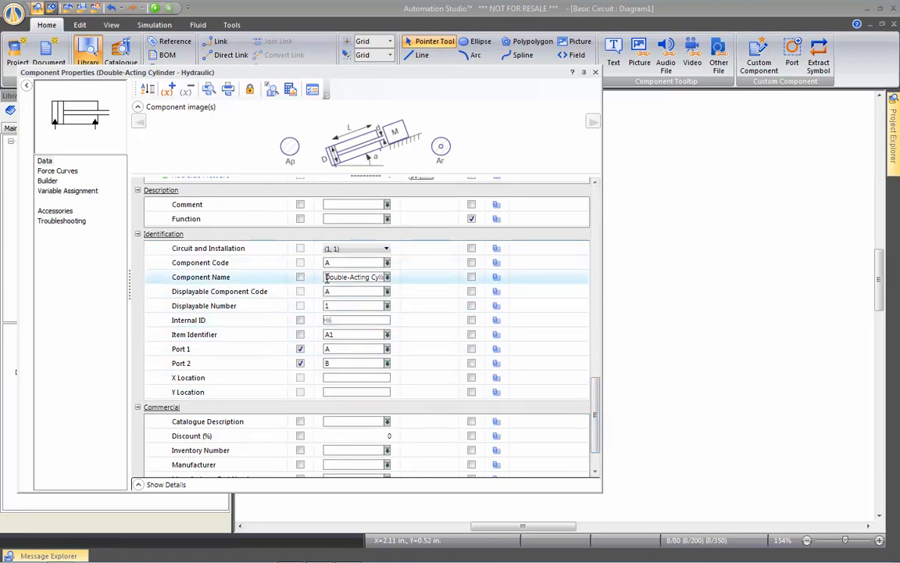
Name the cylinder CYL-2400, show the name on the diagram and close the properties
double_click(355, 276)
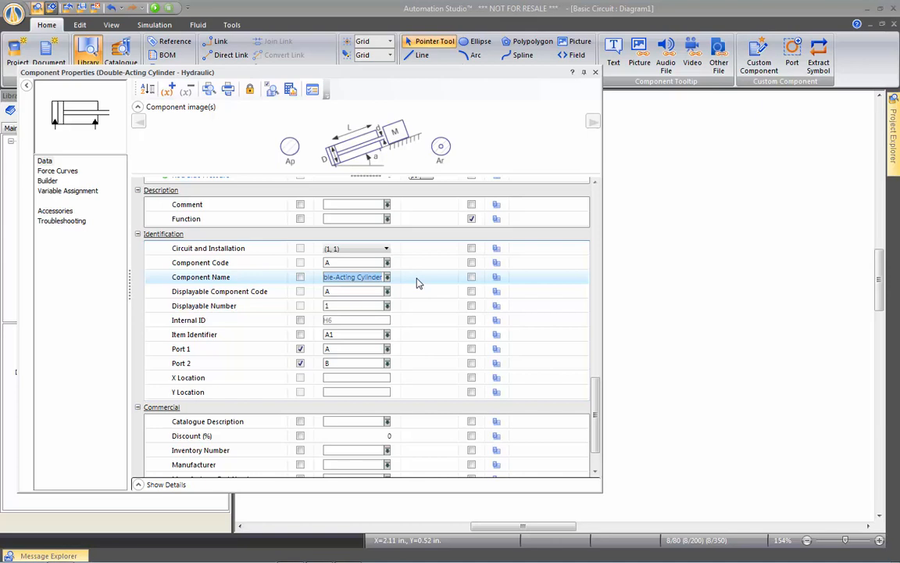
type("Cy")
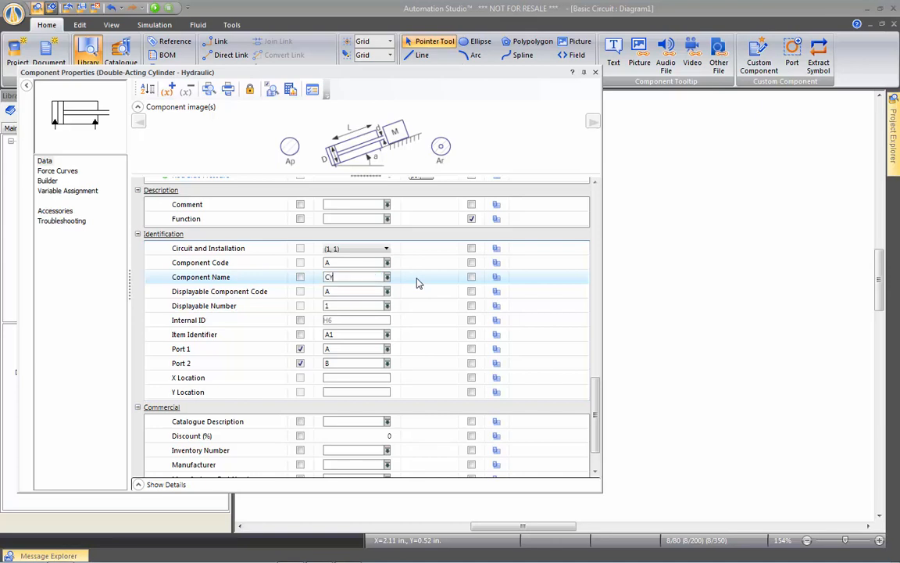
type("YL-24")
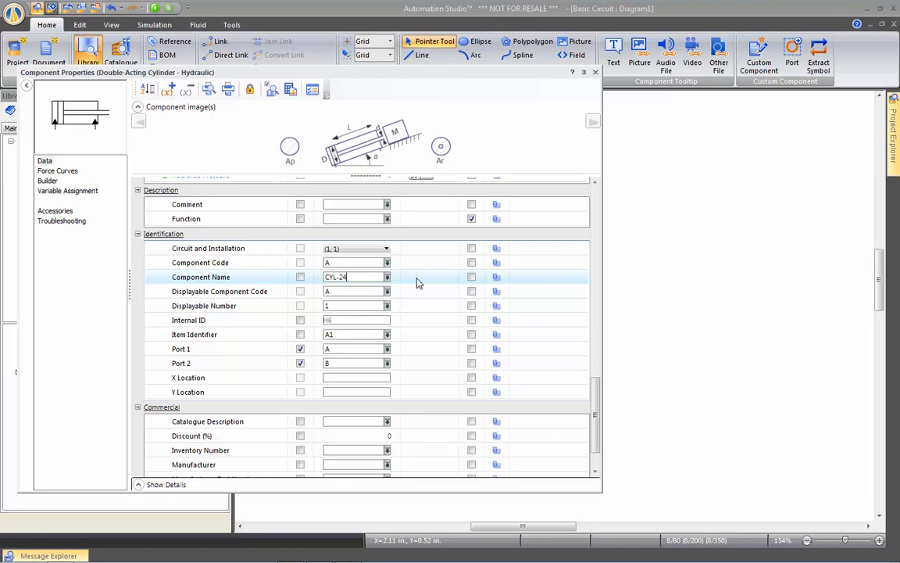
type("00")
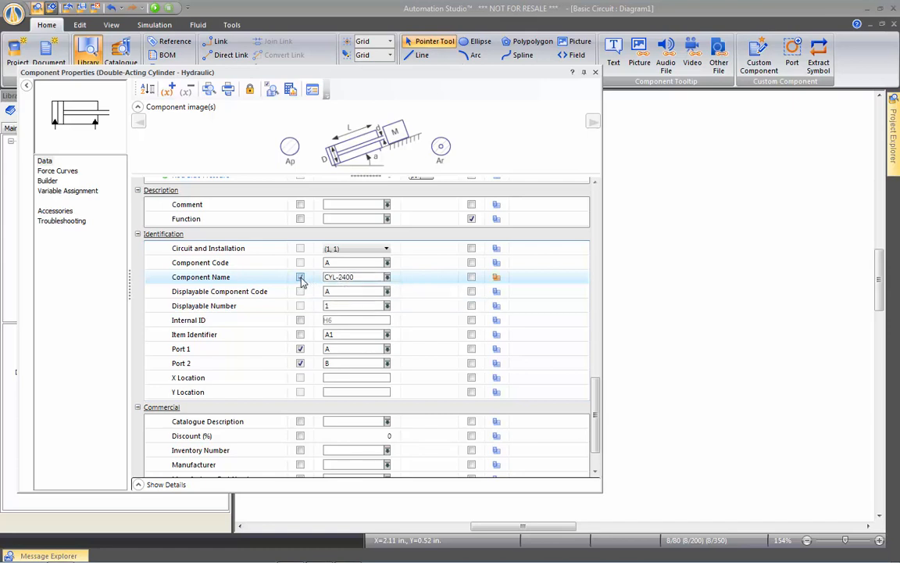
left_click(300, 276)
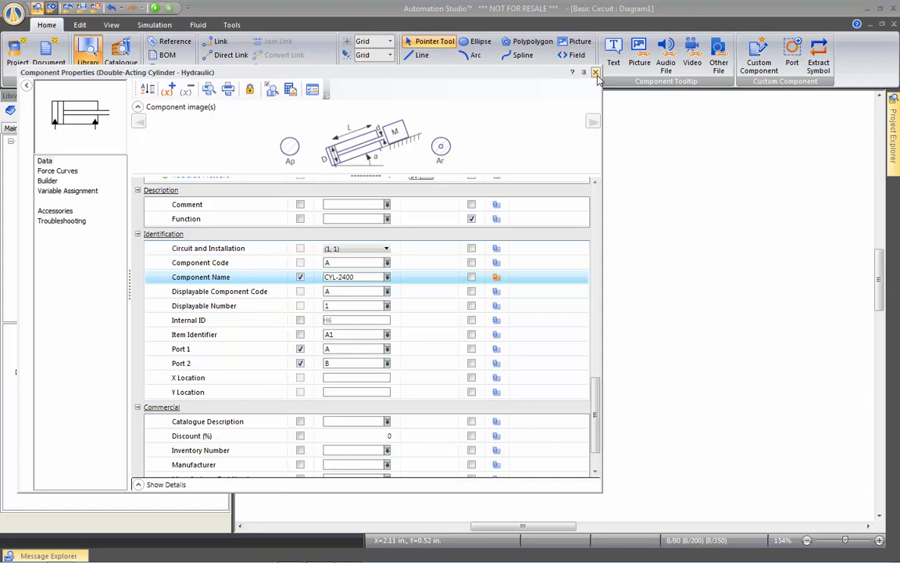
left_click(596, 72)
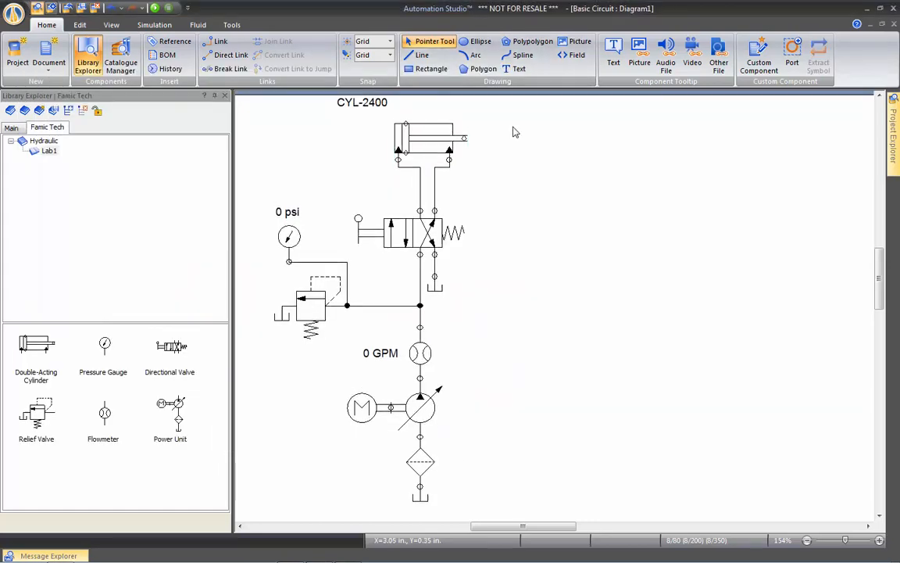
Move the CYL-2400 label above the cylinder and restyle it in smaller red text
left_click_drag(362, 102, 492, 117)
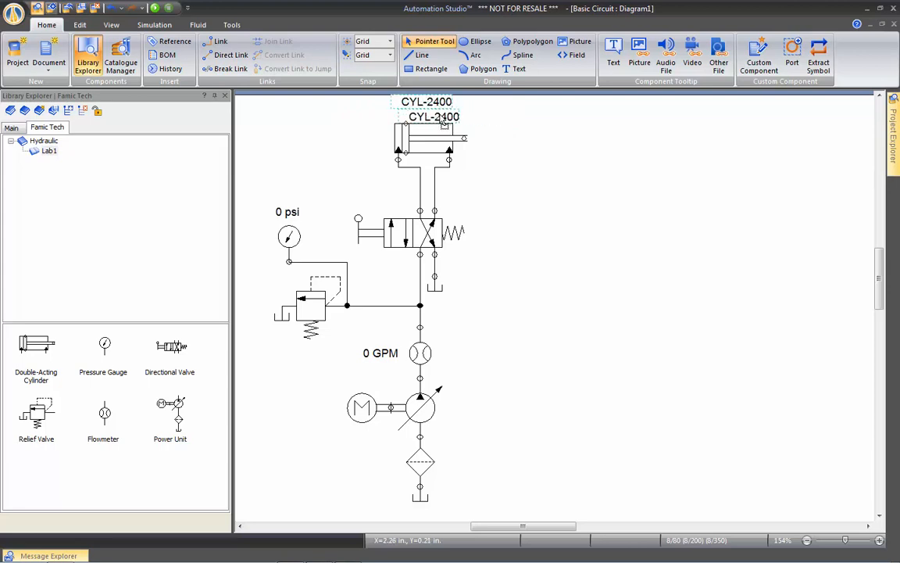
left_click(80, 25)
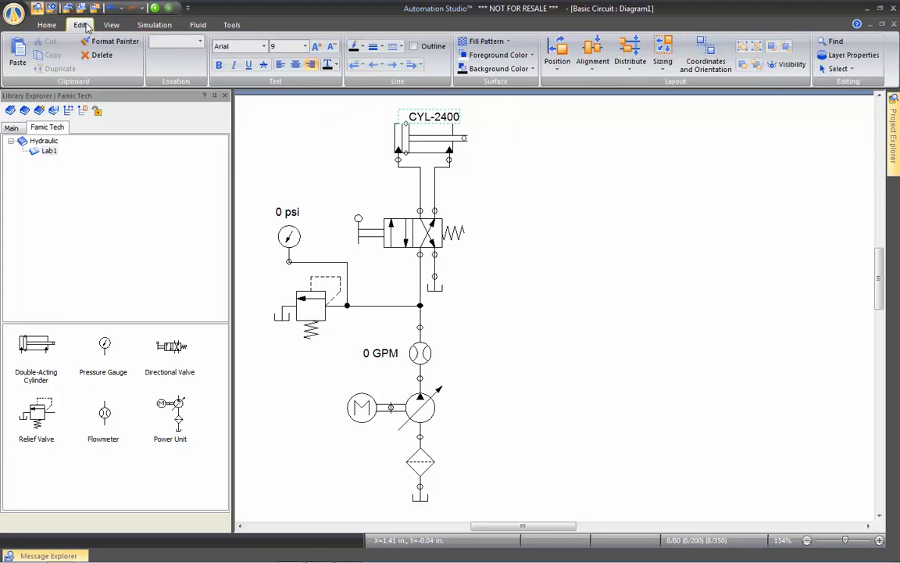
left_click(331, 47)
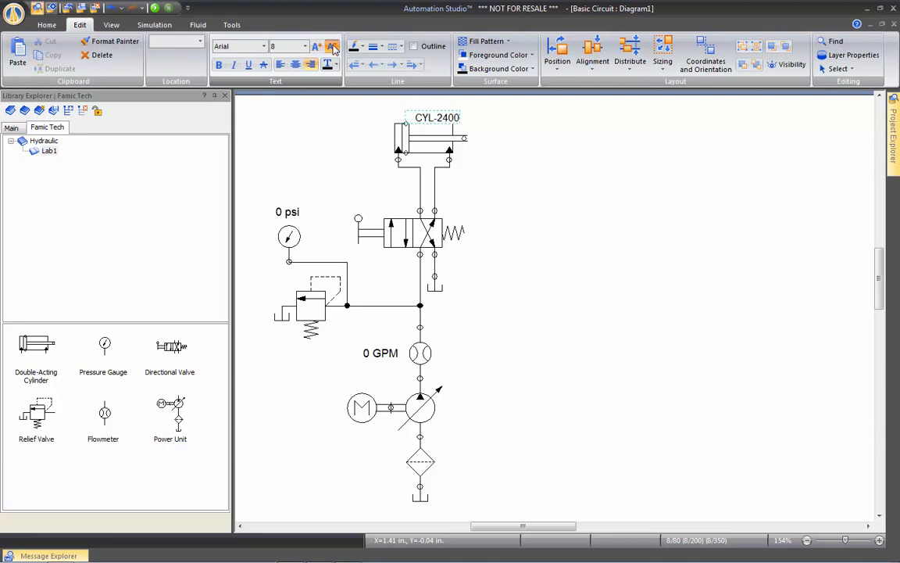
left_click(331, 65)
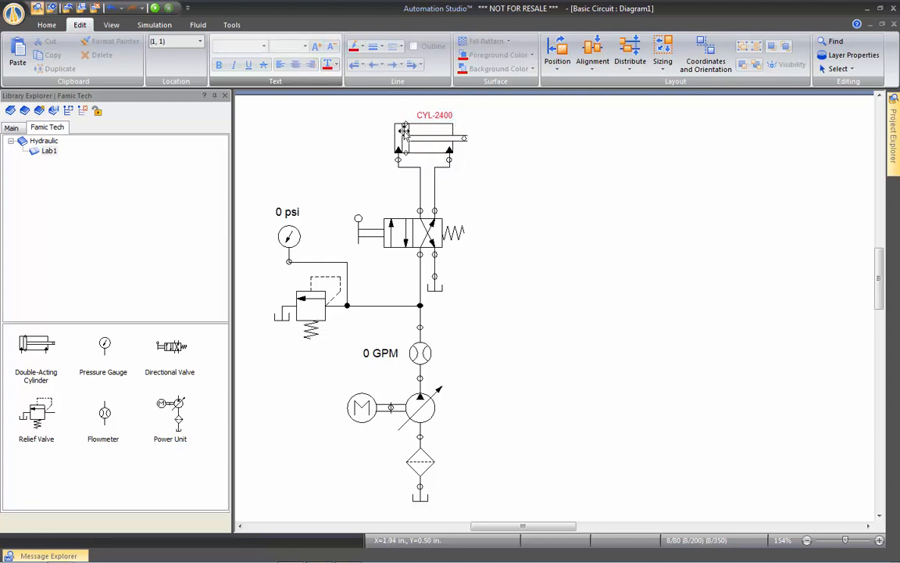
Drag the labelled CYL-2400 cylinder into Lab1 and enlarge the library's component pane
left_click_drag(433, 136, 539, 137)
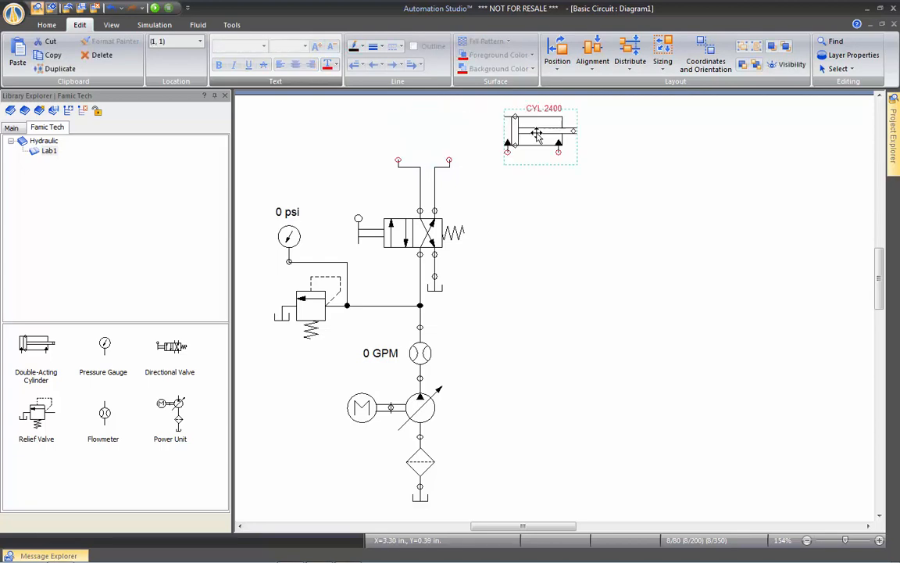
left_click_drag(537, 135, 532, 269)
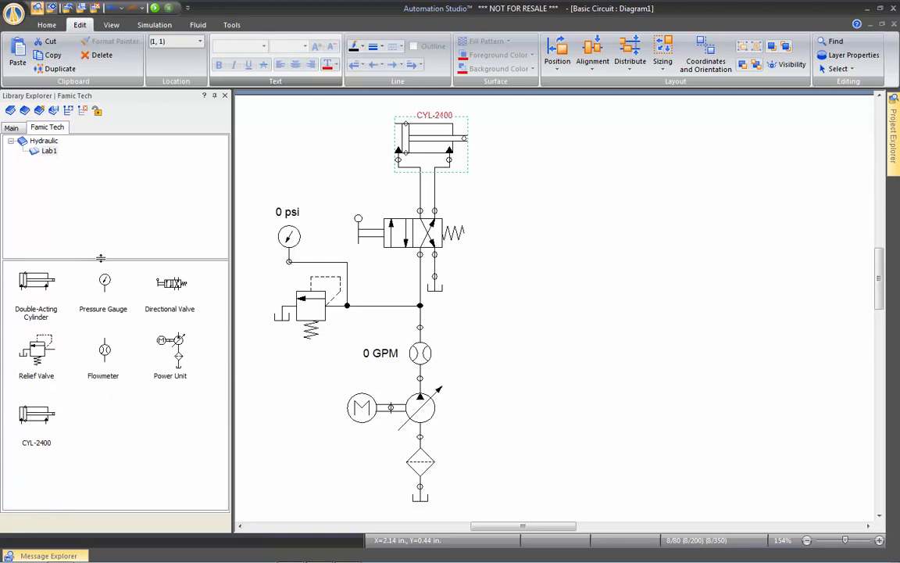
mouse_move(107, 262)
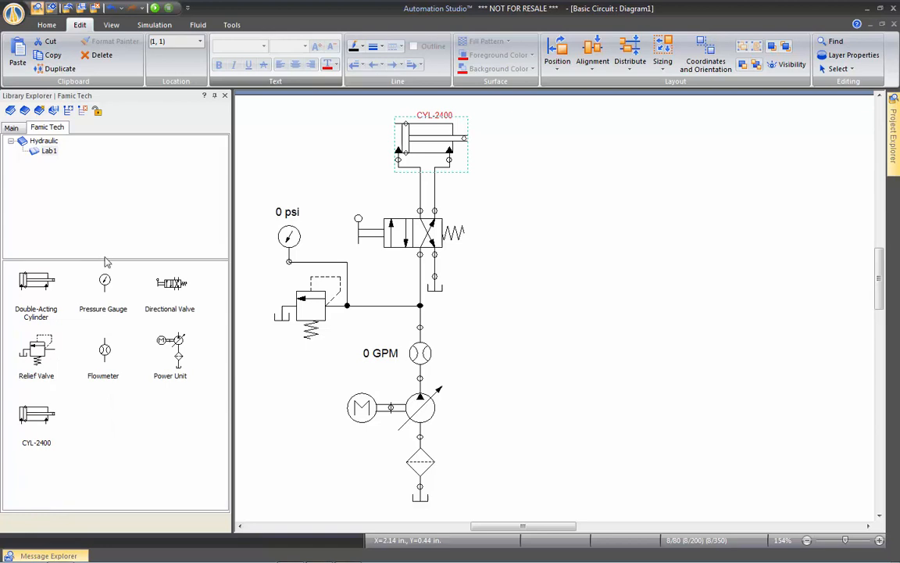
Add a new subcategory under Famic Tech's Hydraulic folder for the Hydraulic Trainer
left_click(44, 141)
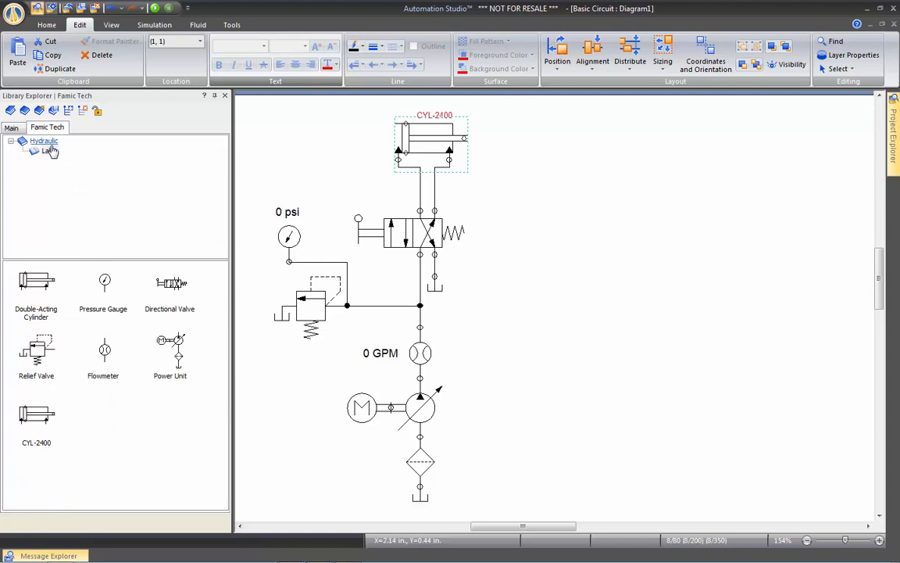
left_click(68, 110)
type("Hydraulic Trainer")
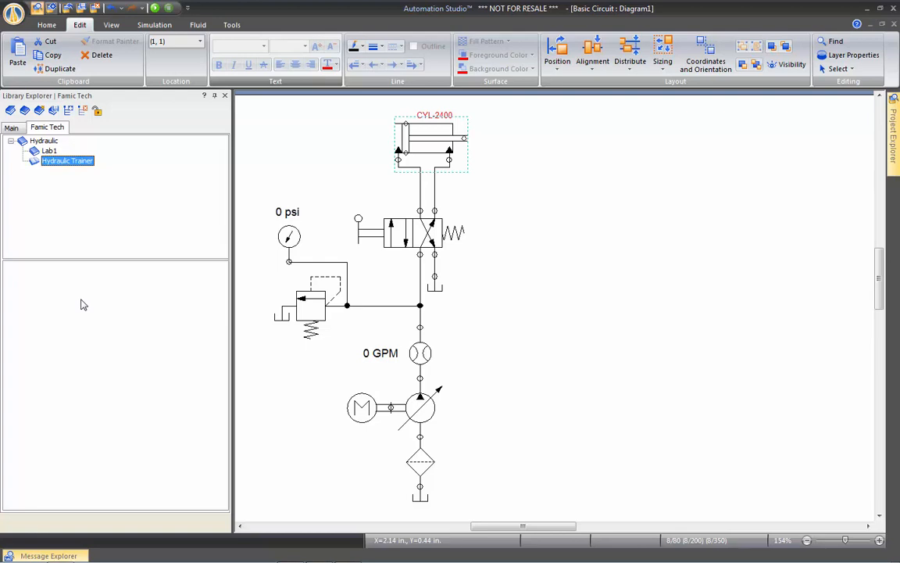
mouse_move(254, 252)
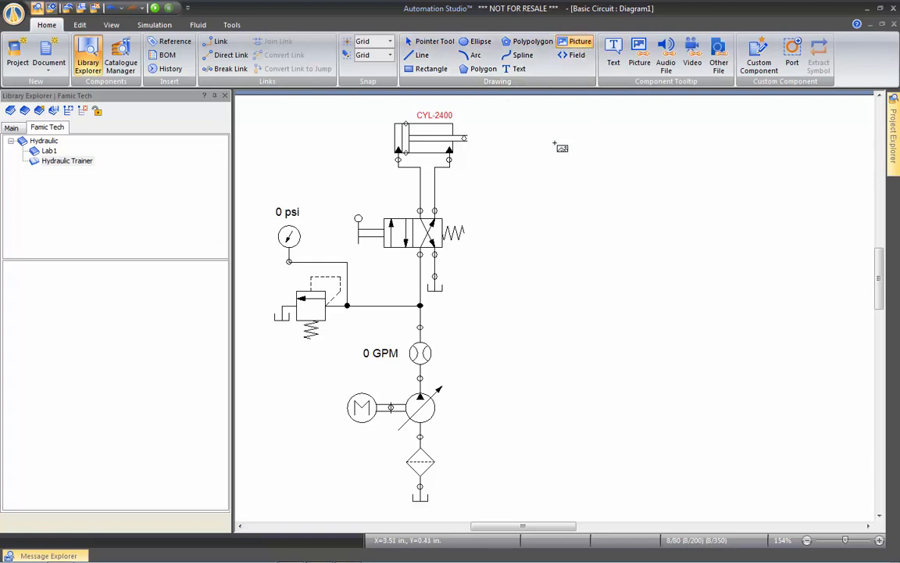
Insert a Picture on the canvas and browse for the hydraulic trainer image
left_click(638, 47)
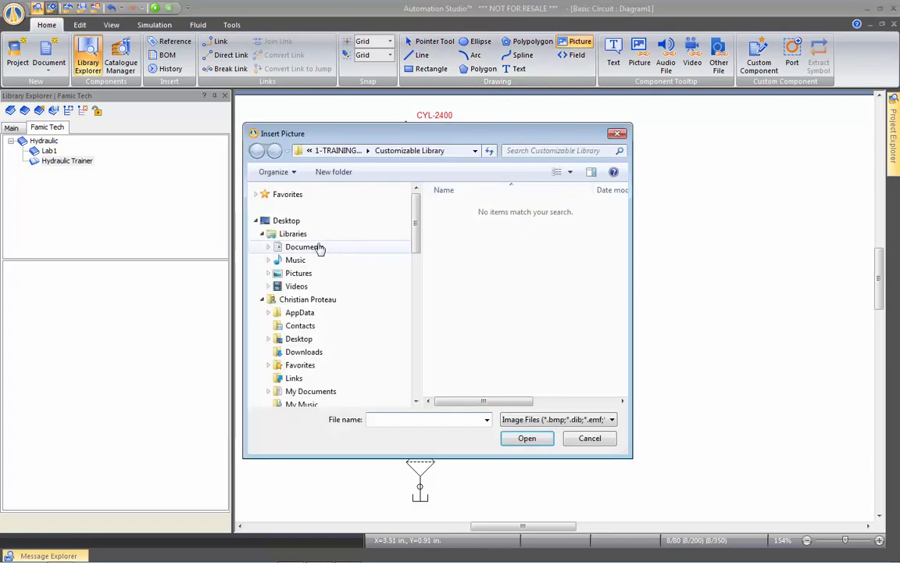
left_click(299, 273)
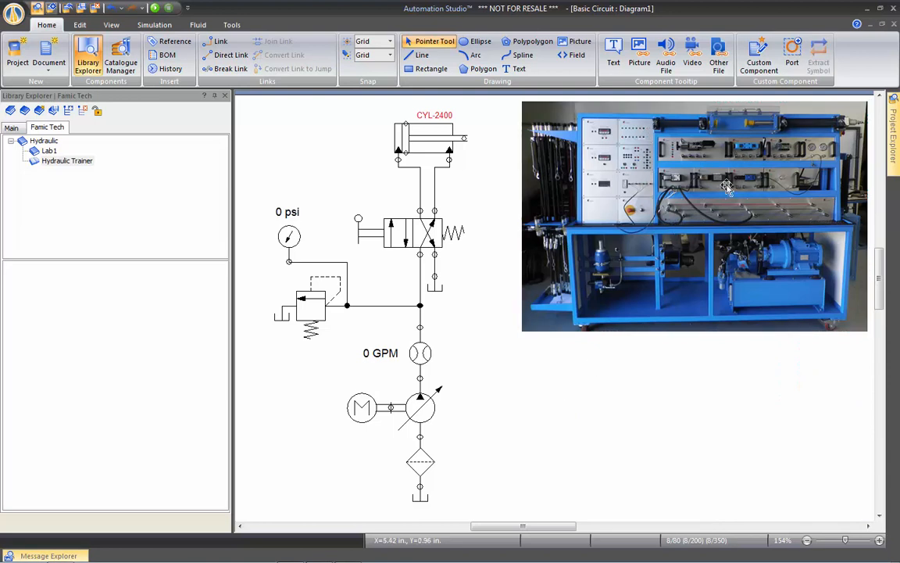
mouse_move(722, 189)
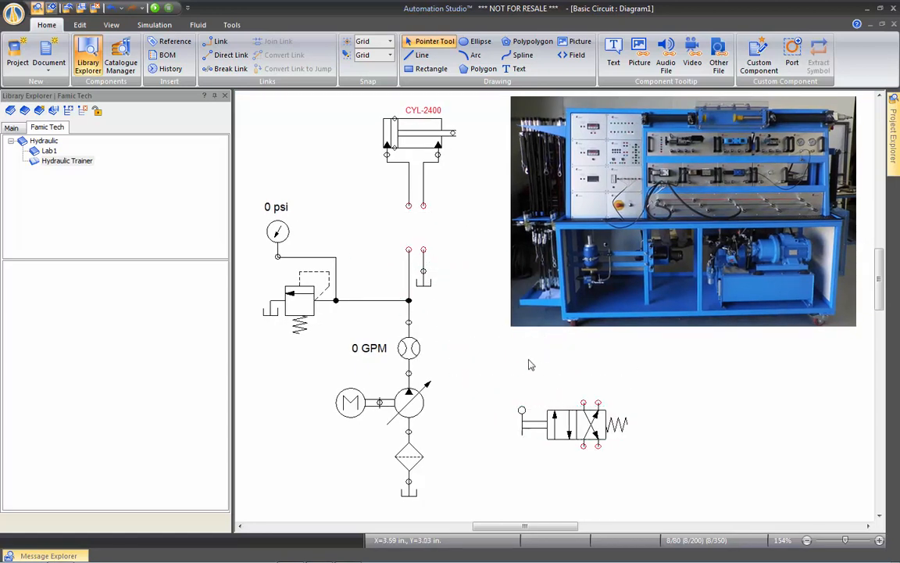
mouse_move(545, 382)
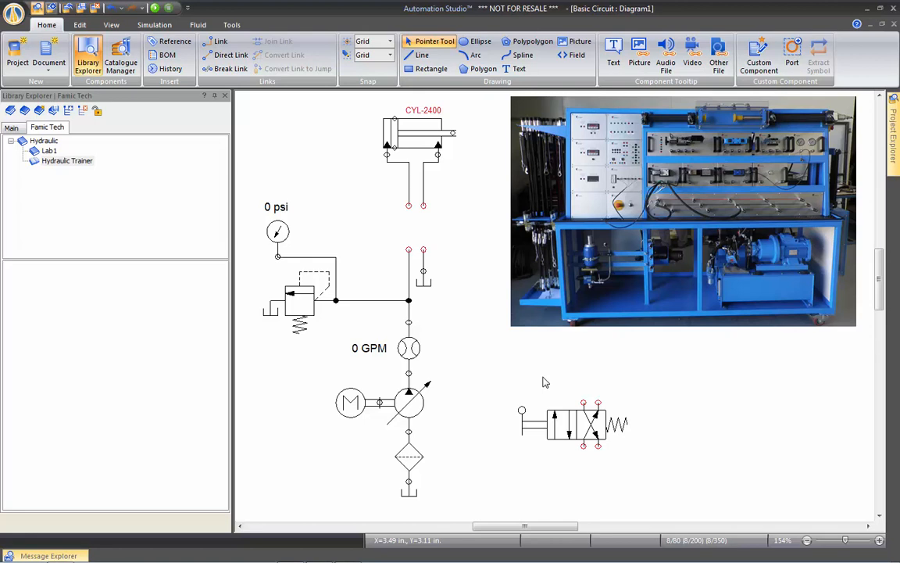
mouse_move(552, 359)
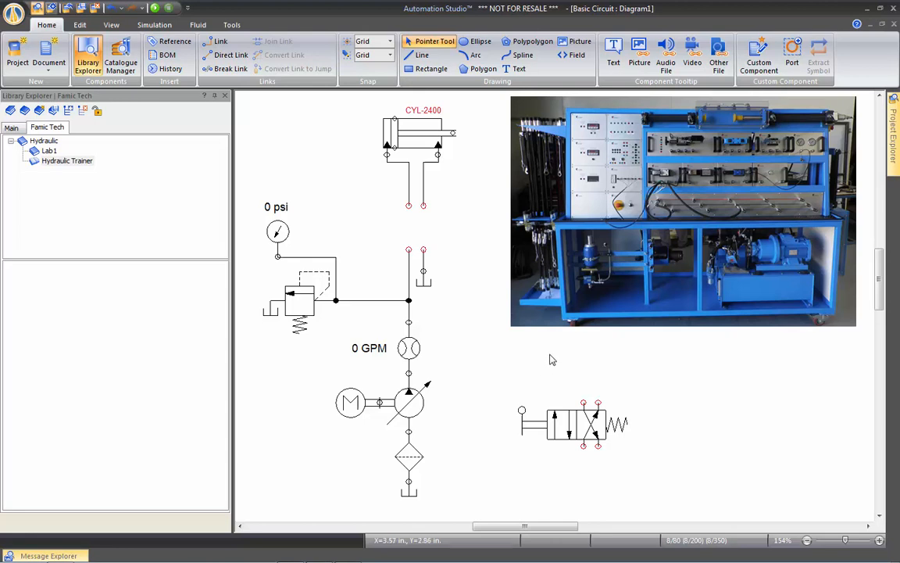
Place the valve photo above the directional valve symbol and group the two together
left_click(580, 41)
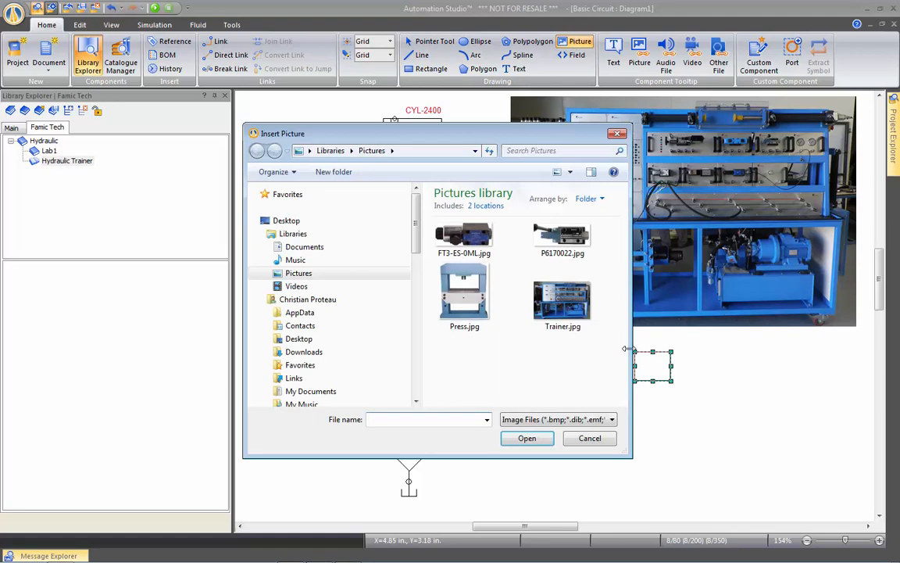
mouse_move(562, 234)
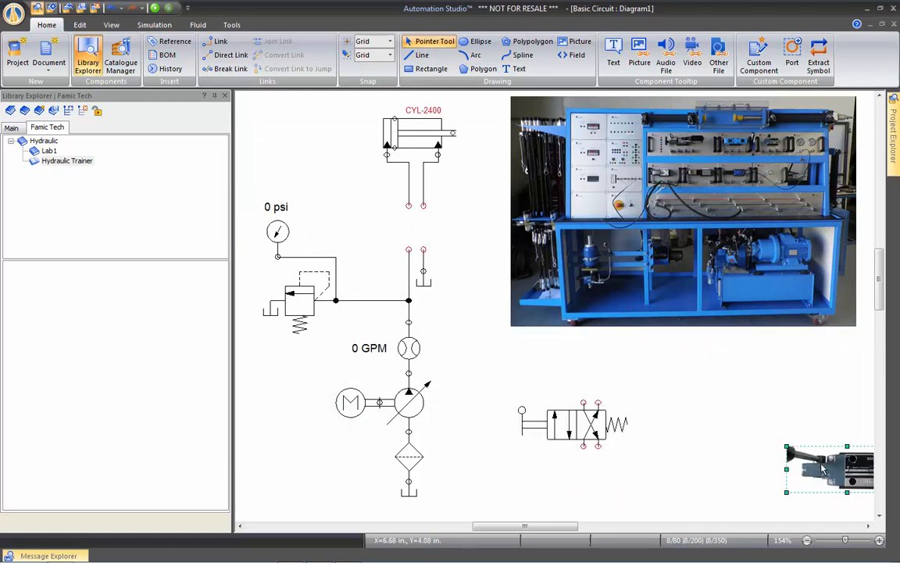
left_click_drag(829, 469, 512, 375)
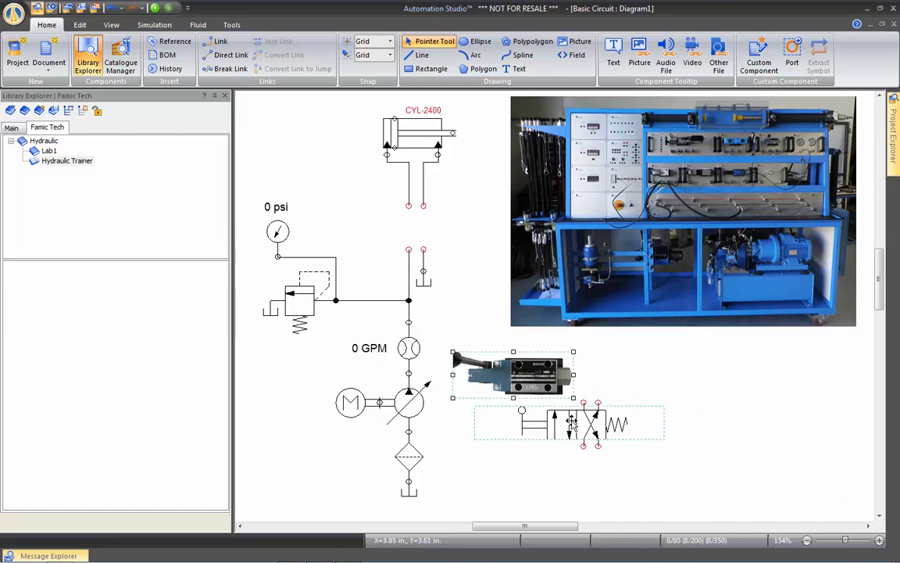
right_click(574, 422)
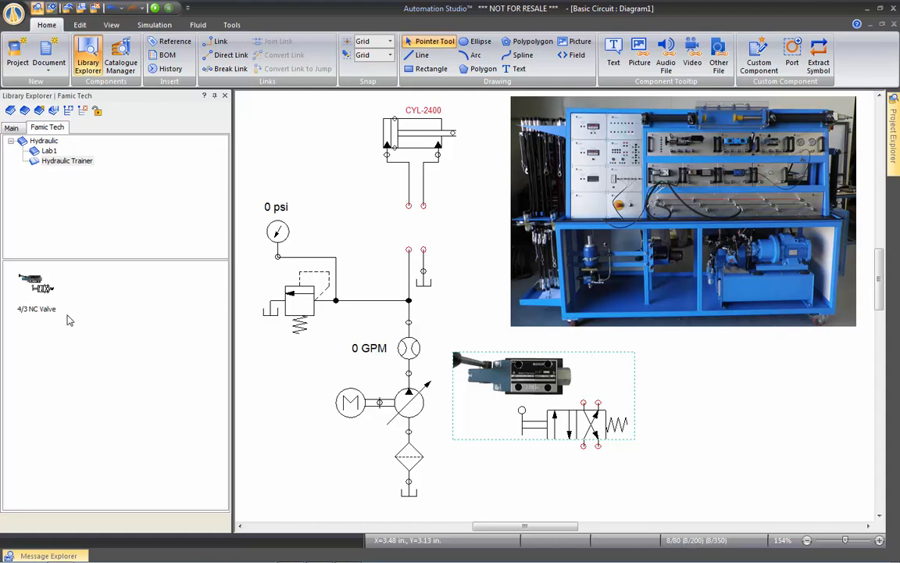
Select the trainer photo on the diagram for deletion
left_click(37, 289)
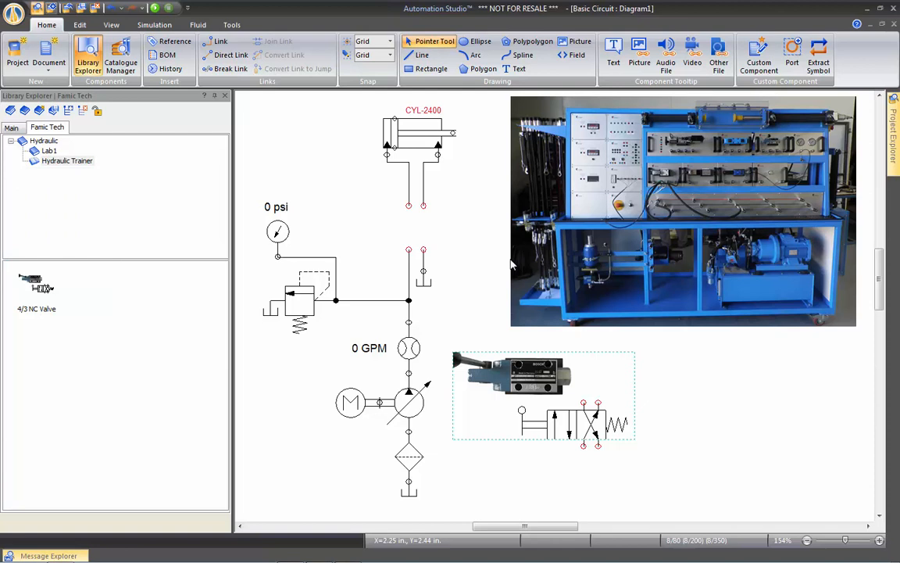
mouse_move(108, 320)
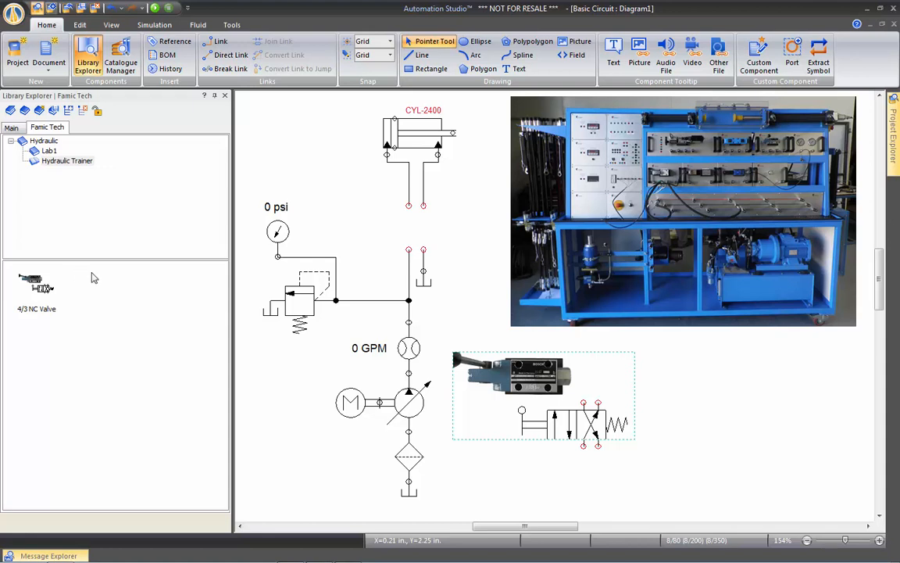
mouse_move(89, 274)
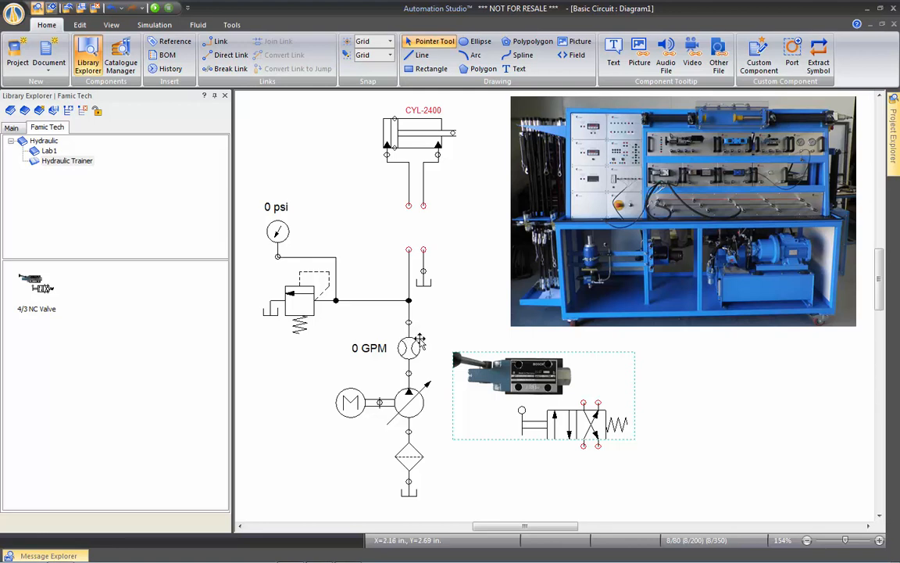
mouse_move(509, 368)
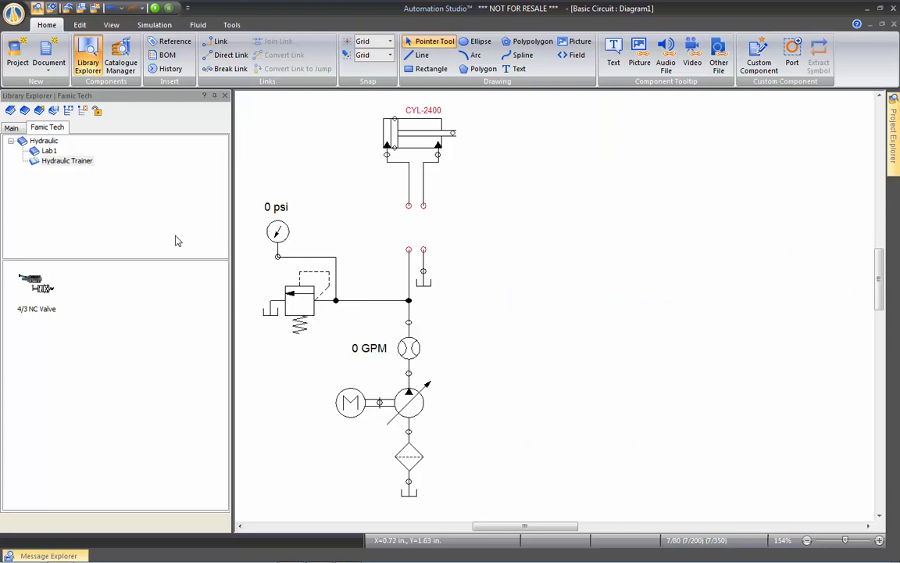
List the photo-based hydraulic parts of the Sample library's Pictures group under Hydraulic Panel
left_click(66, 160)
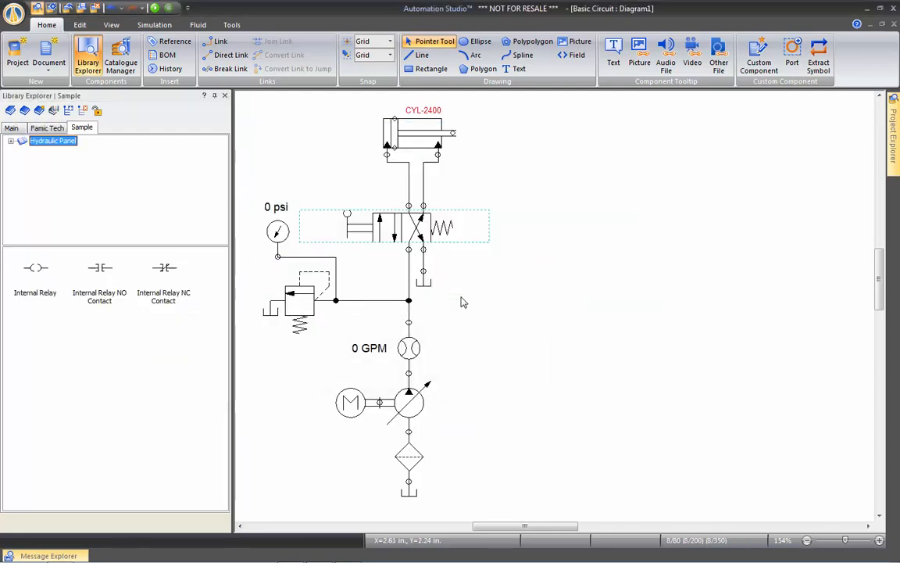
left_click(11, 141)
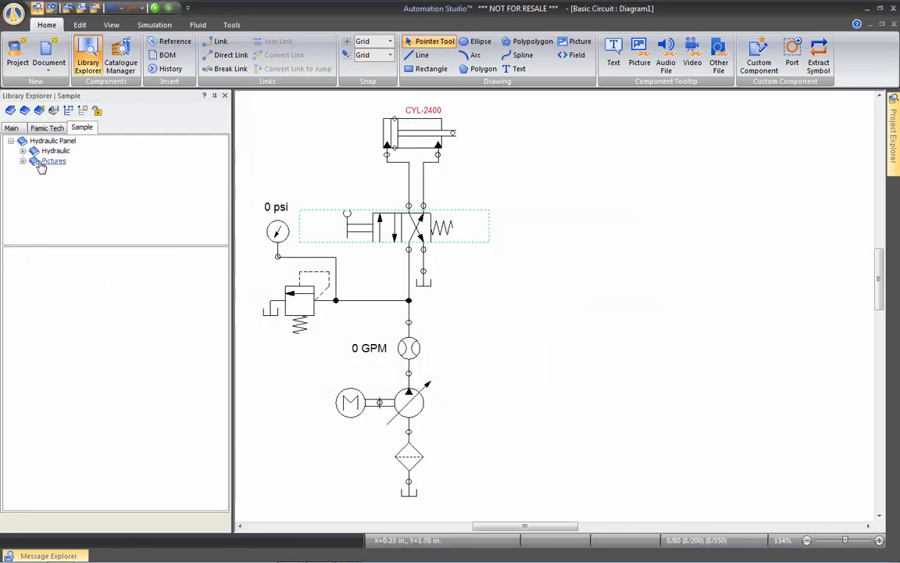
left_click(53, 161)
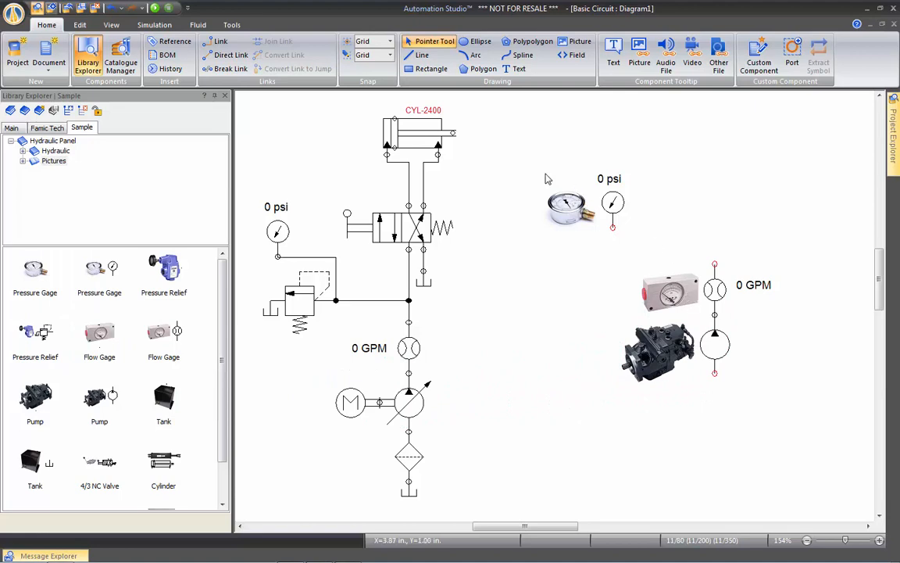
mouse_move(606, 241)
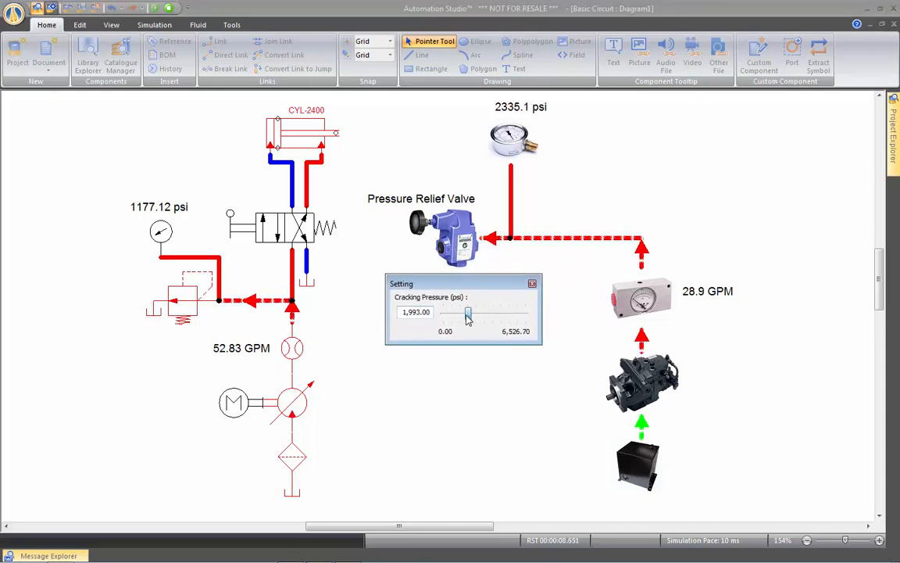
Lower the relief valve Cracking Pressure to about 1,096 psi so the gauge reads 1122 psi
left_click_drag(467, 314, 457, 314)
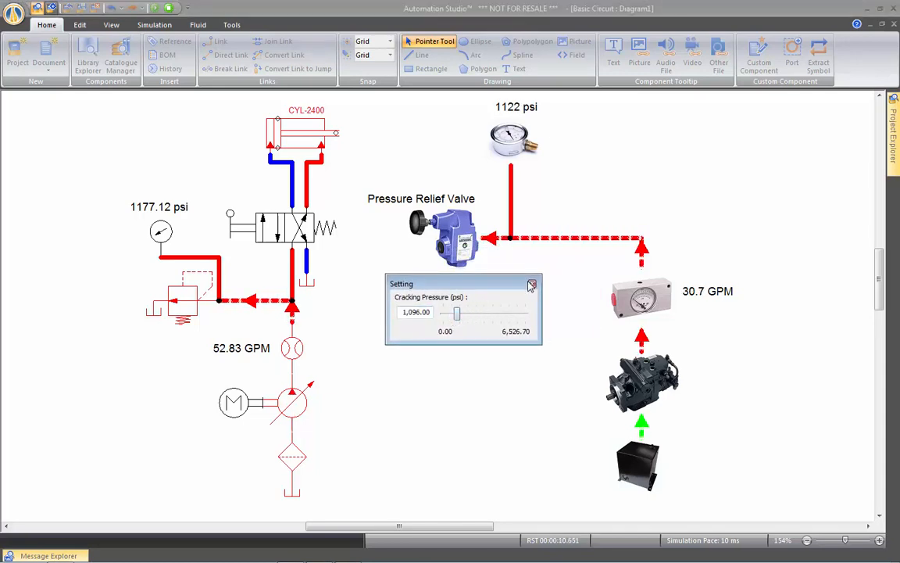
left_click(531, 283)
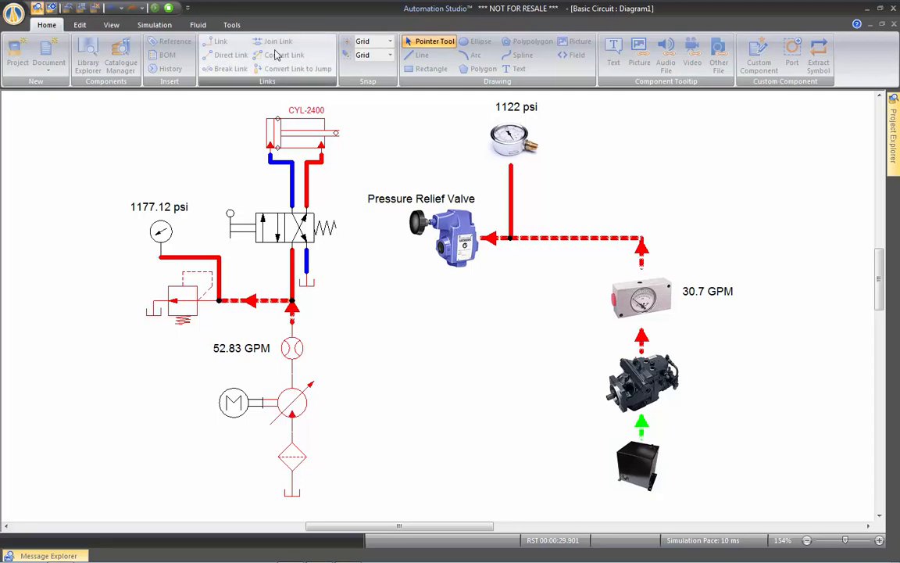
Stop the simulation and ungroup the pressure relief valve photo part
left_click(87, 55)
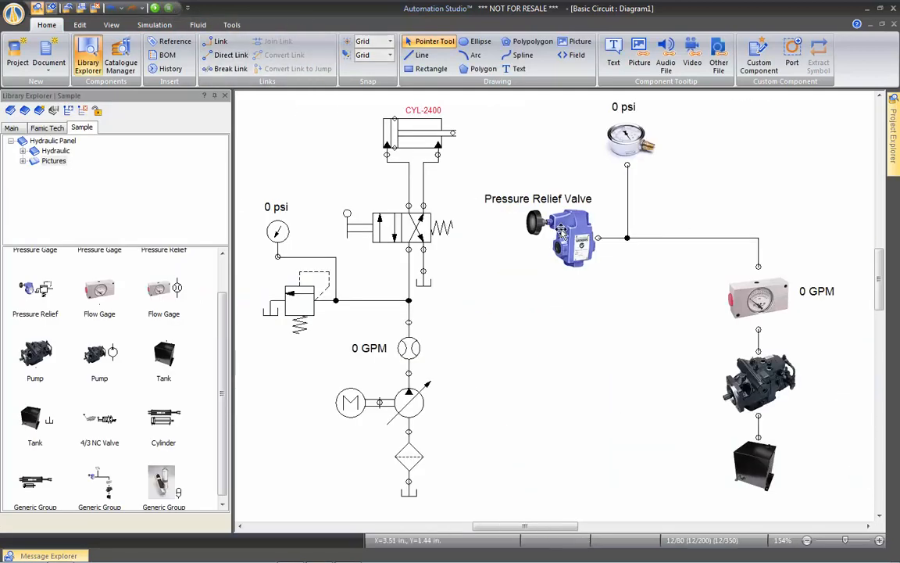
right_click(562, 230)
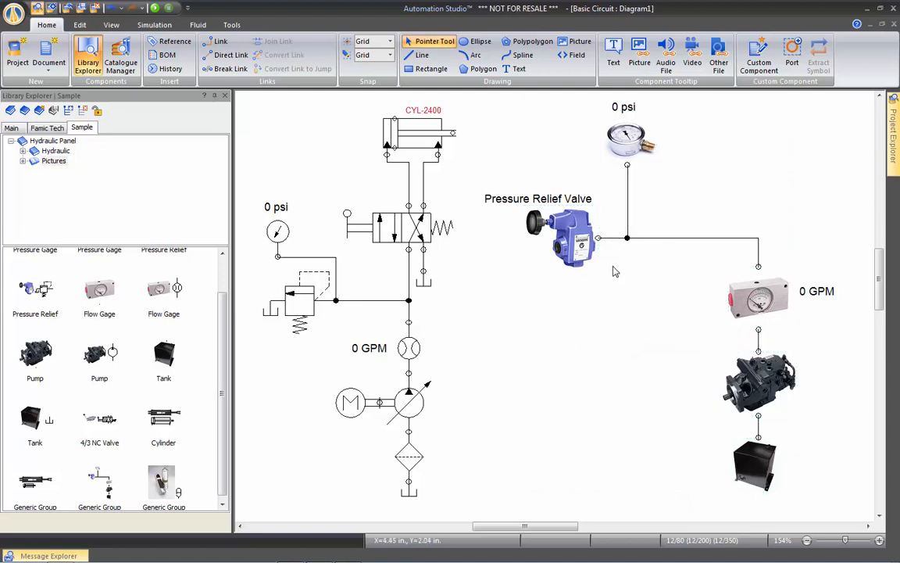
right_click(574, 243)
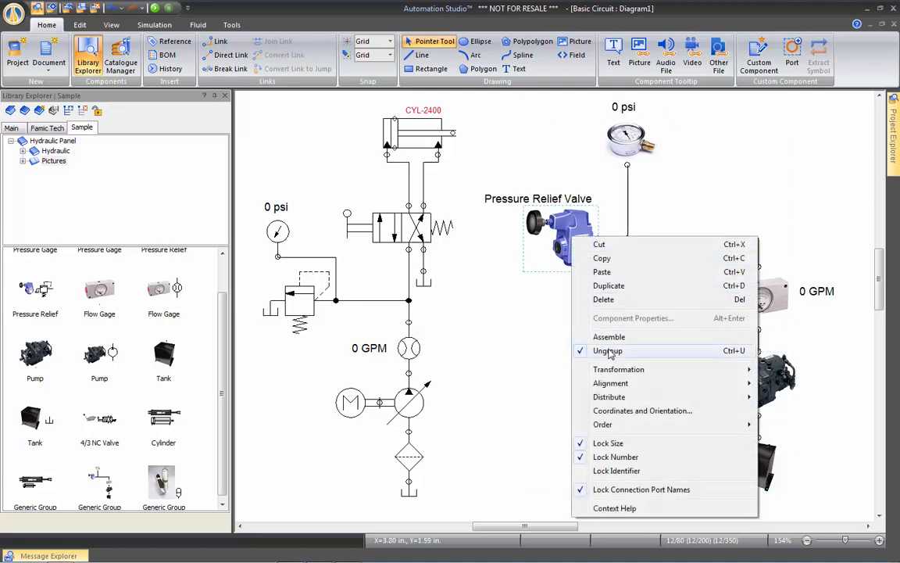
left_click(608, 350)
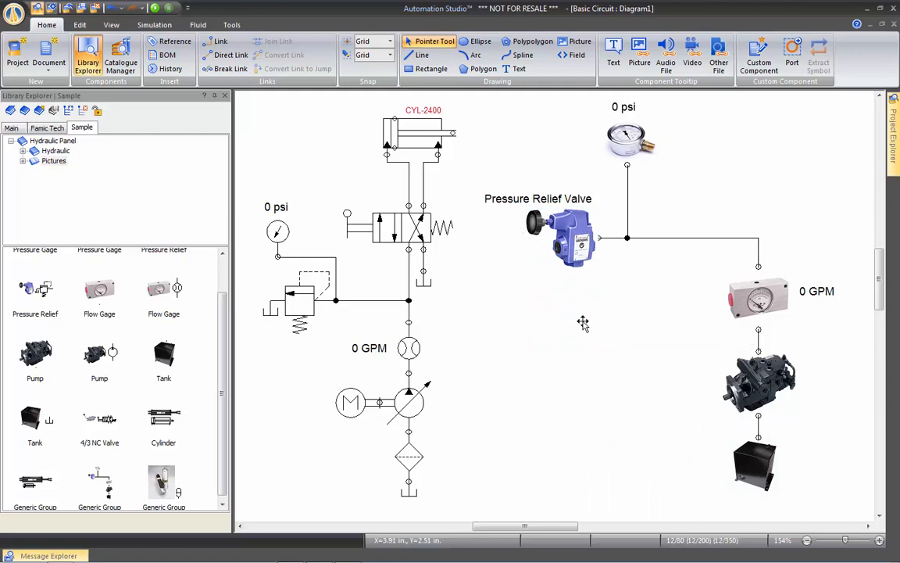
Select the relief valve photo with its label and regroup them as one group
left_click_drag(574, 238, 575, 317)
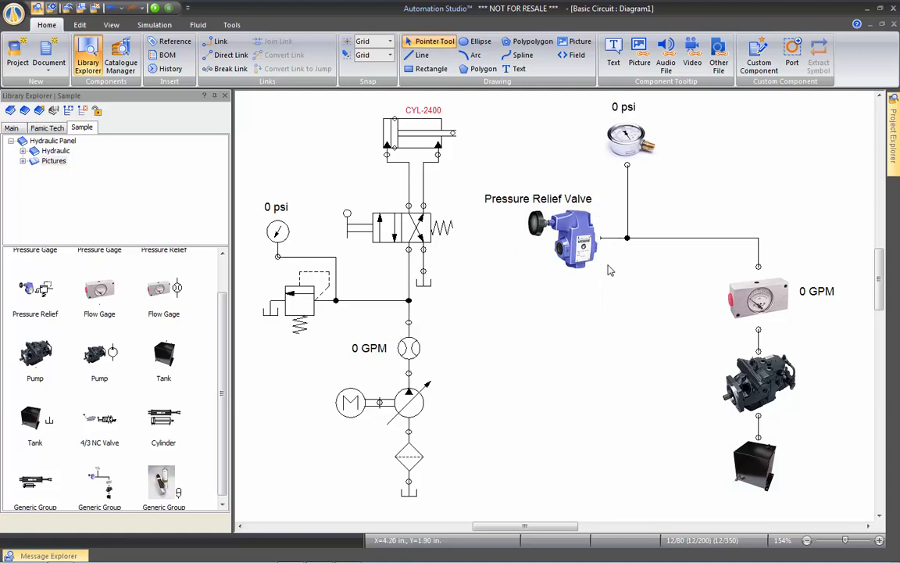
mouse_move(541, 305)
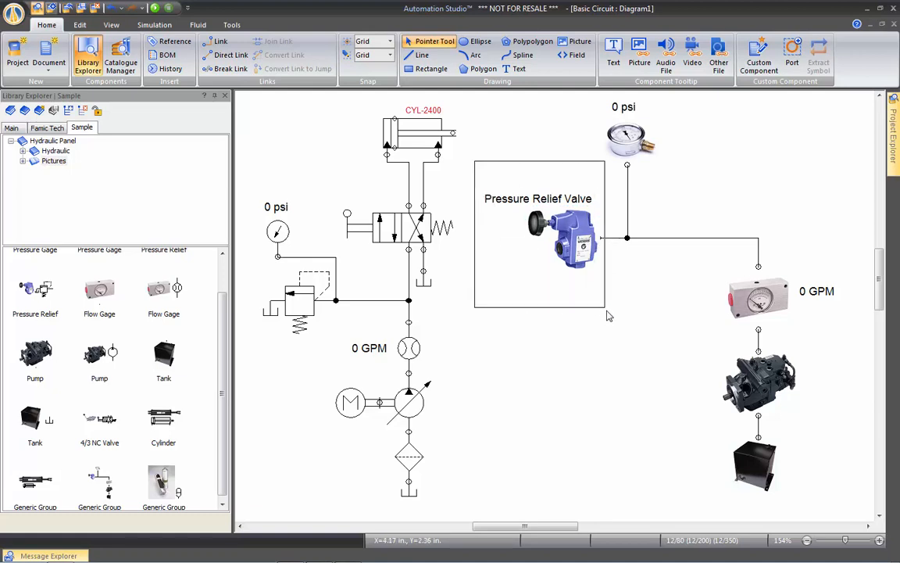
right_click(578, 242)
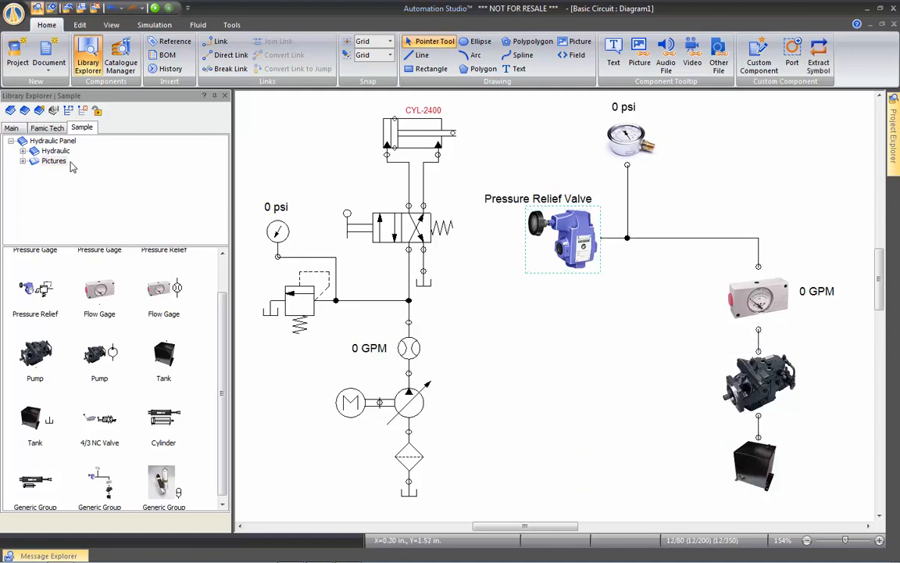
Store the relief valve Generic Group among the Famic Tech library's Lab1 components
left_click(47, 127)
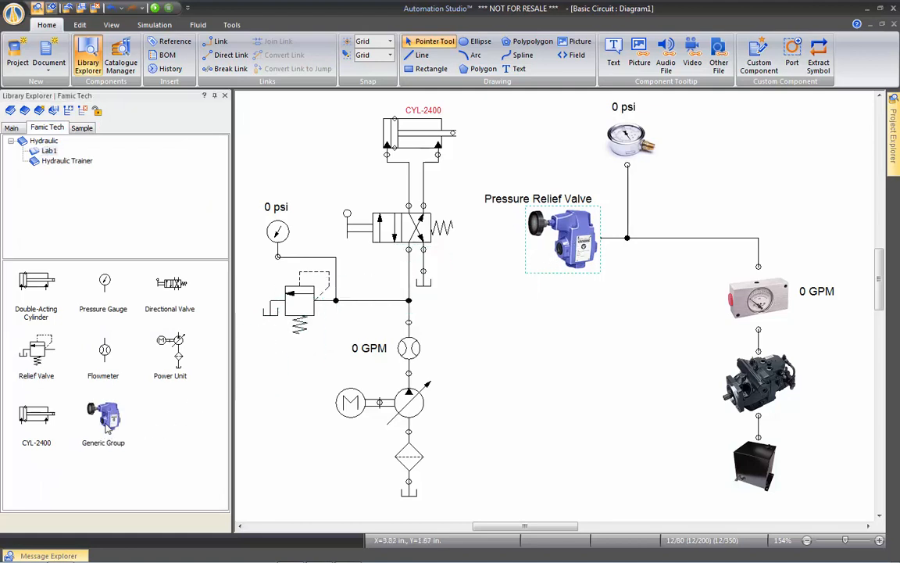
mouse_move(569, 295)
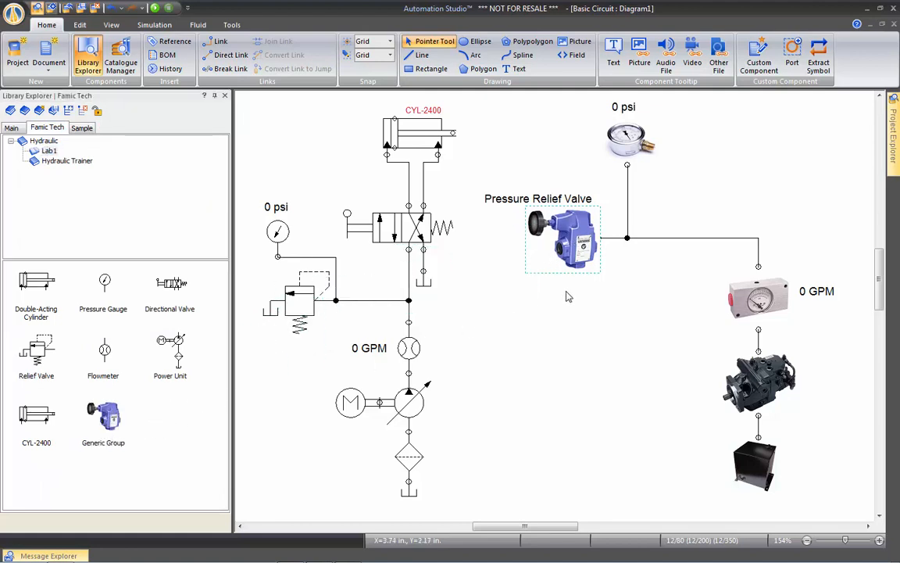
mouse_move(556, 298)
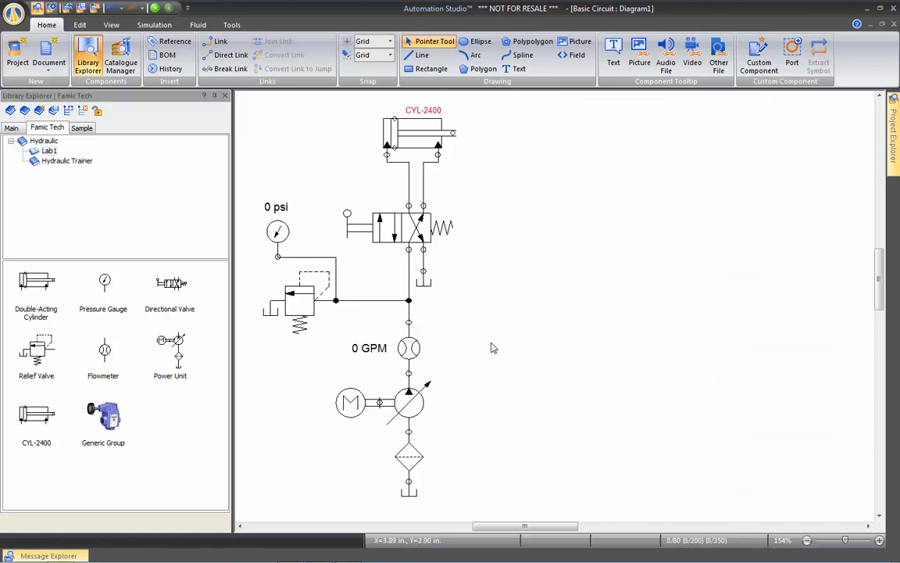
mouse_move(317, 305)
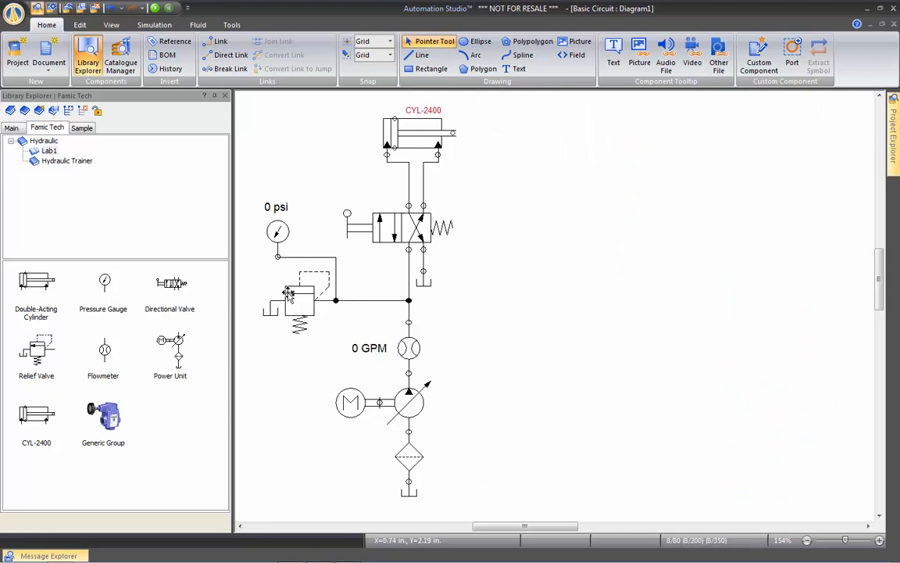
mouse_move(287, 290)
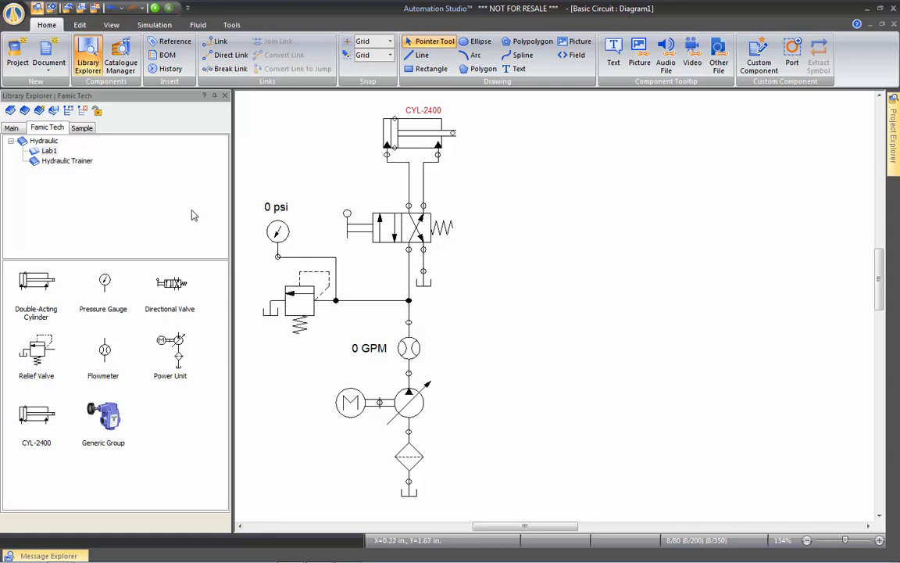
Drop the Sprinkler G23 photo from the Sample library's Pictures group onto the diagram
left_click(81, 127)
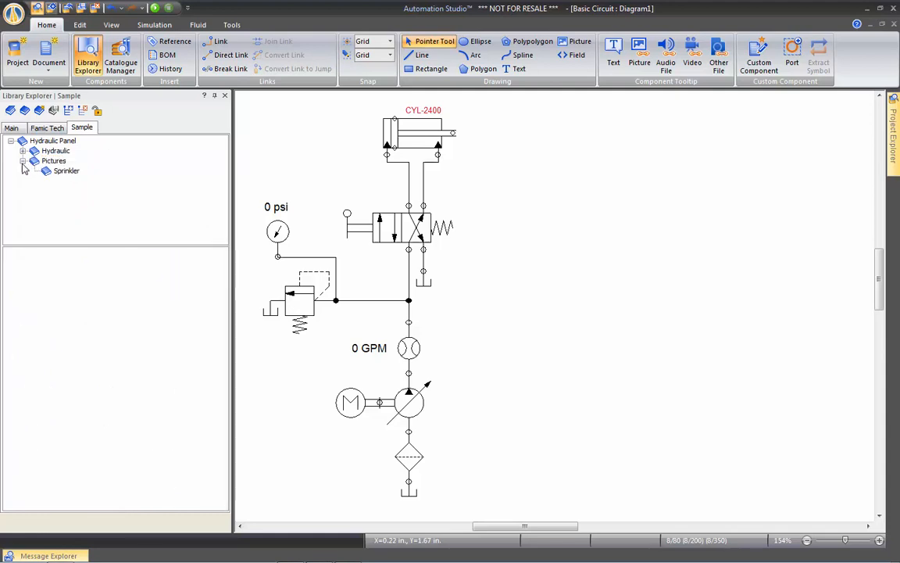
left_click_drag(66, 170, 504, 366)
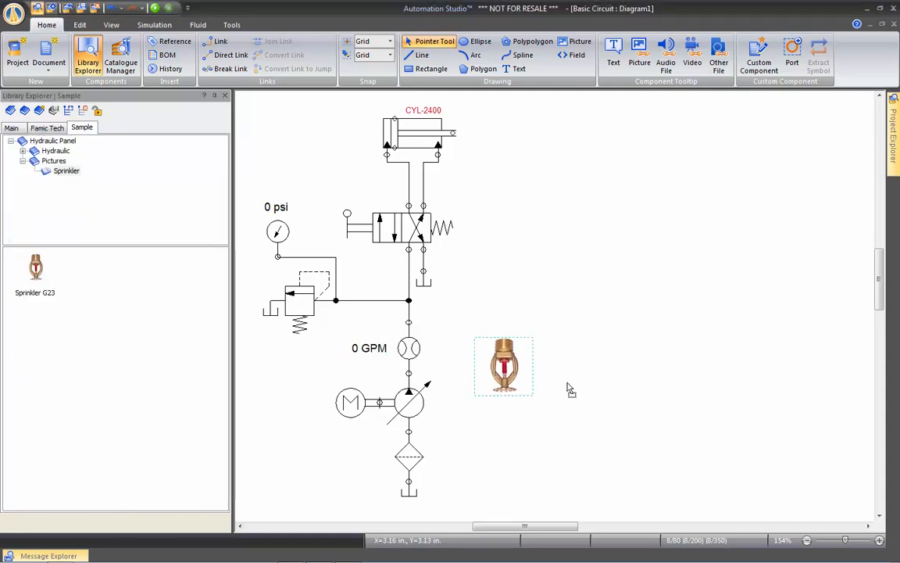
left_click_drag(504, 366, 599, 297)
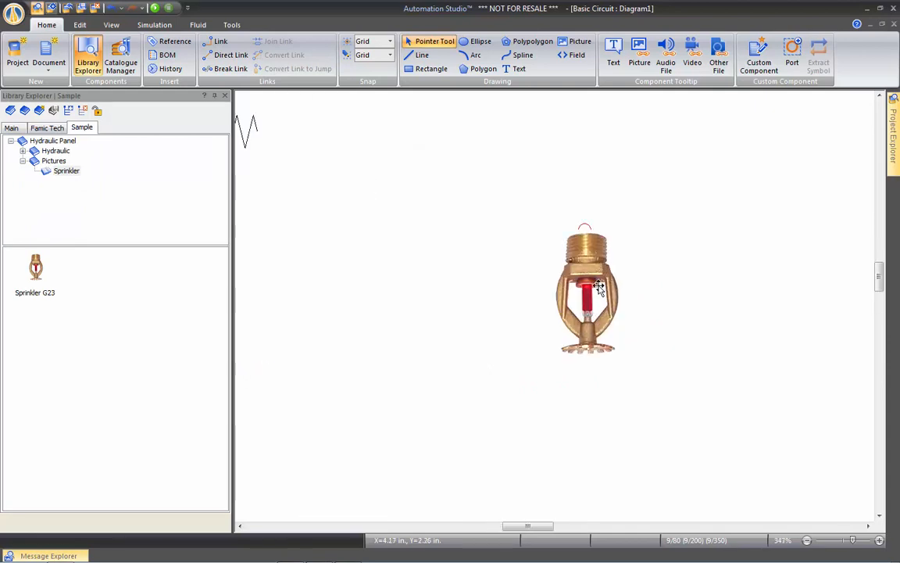
left_click(586, 293)
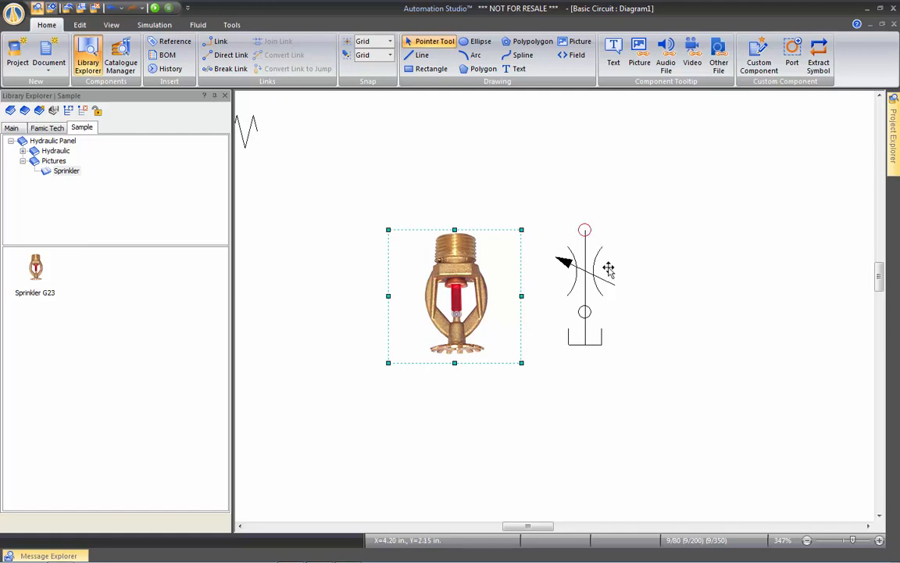
mouse_move(467, 242)
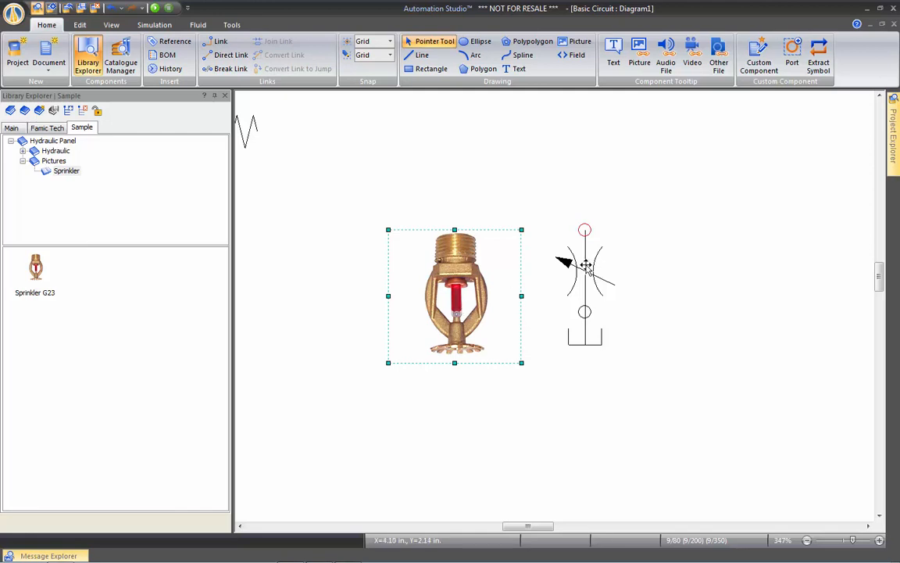
Stack the hydraulic sprinkler symbol over the photo, set its order and move it beside the circuit
left_click(545, 217)
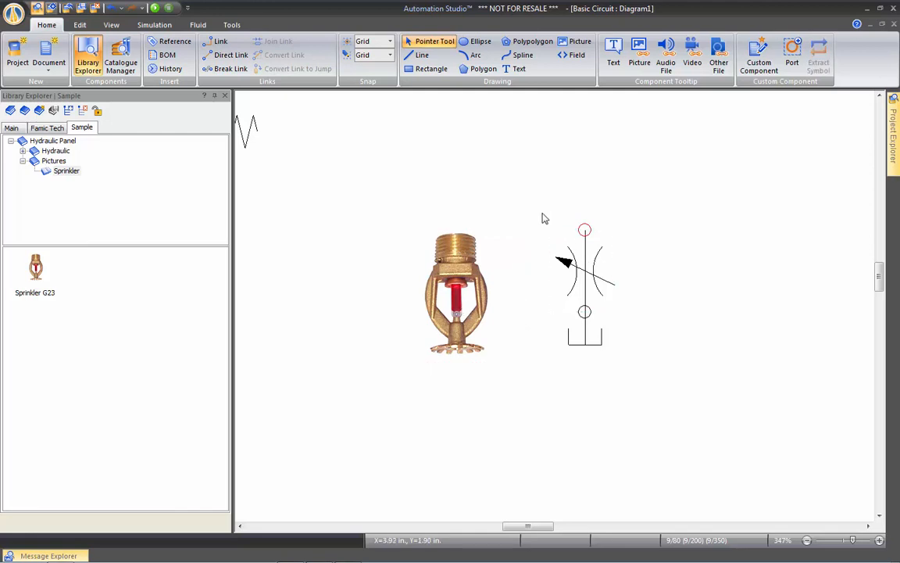
left_click(584, 274)
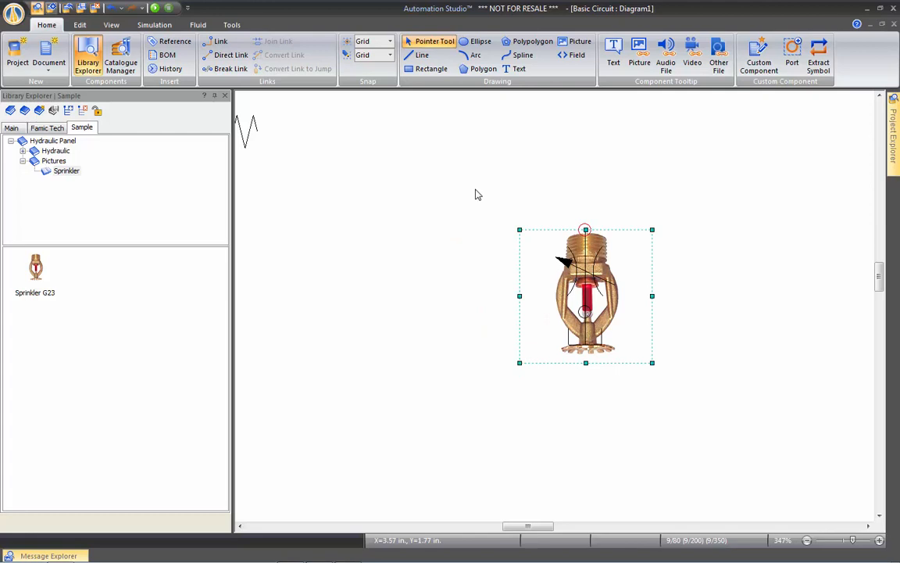
right_click(586, 293)
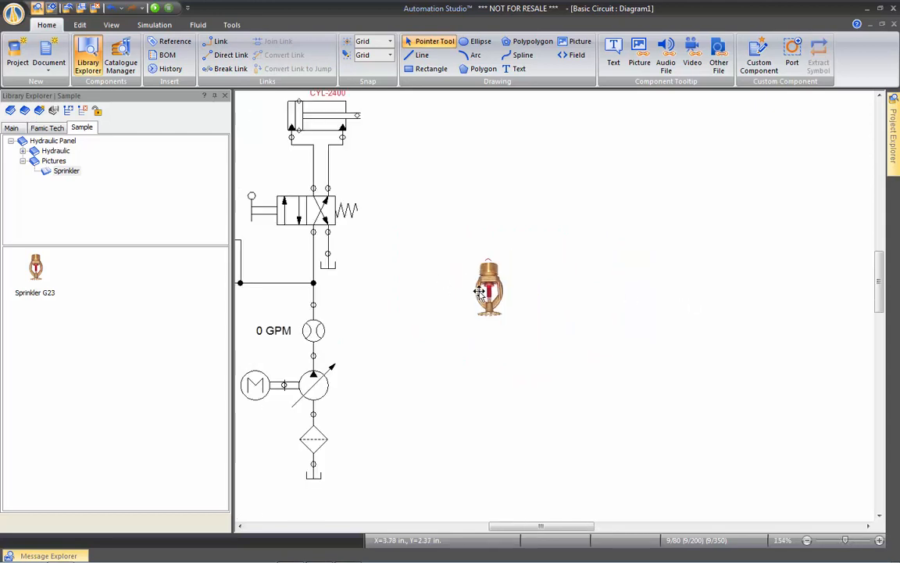
left_click_drag(488, 288, 444, 280)
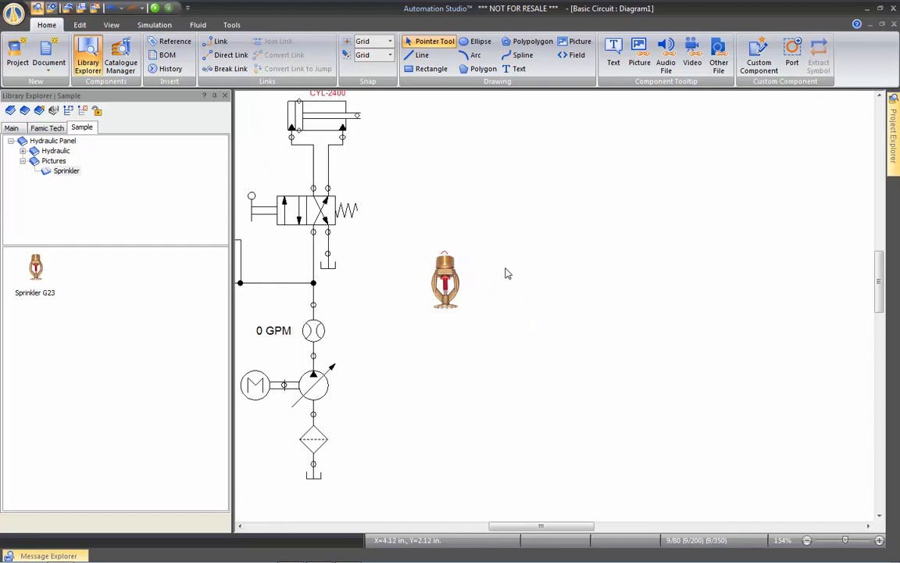
mouse_move(398, 232)
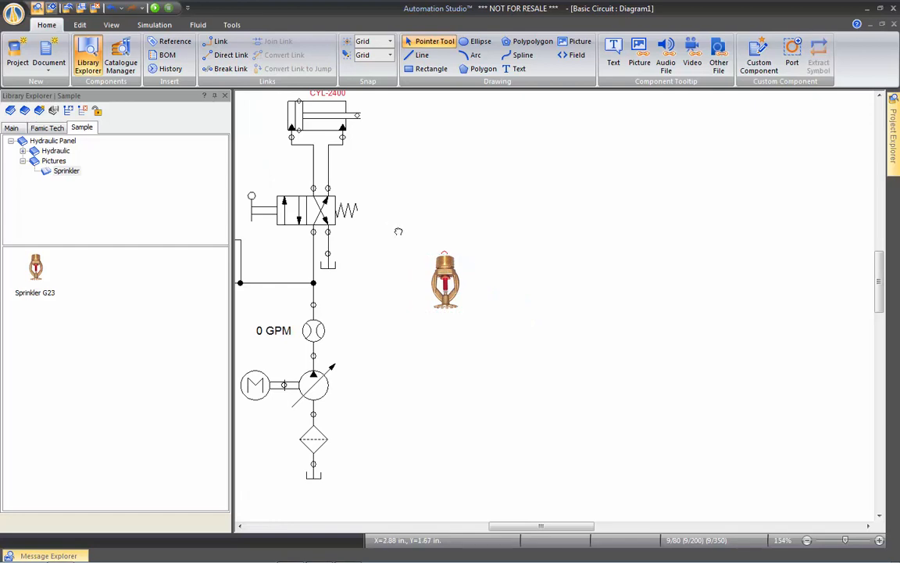